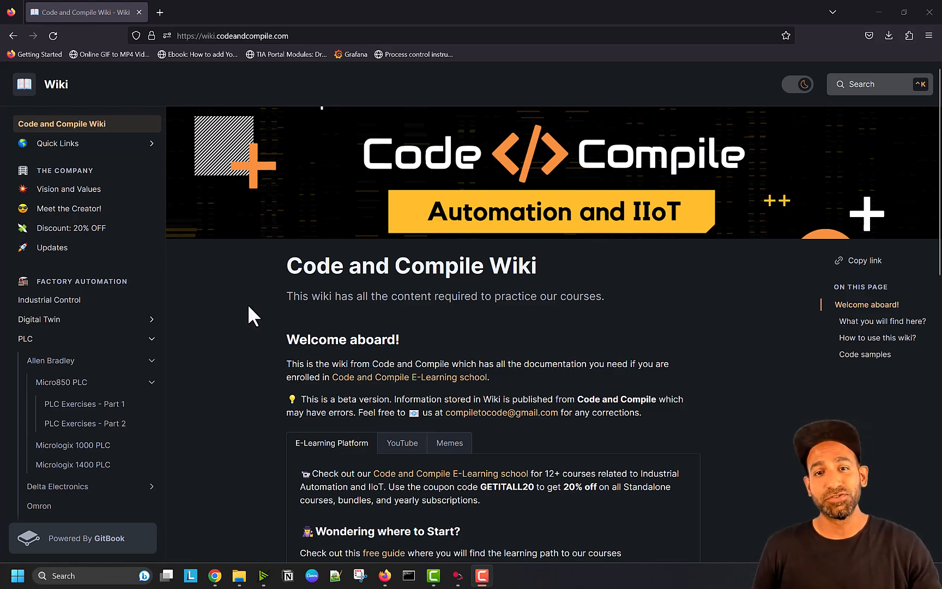
mouse_move(258, 207)
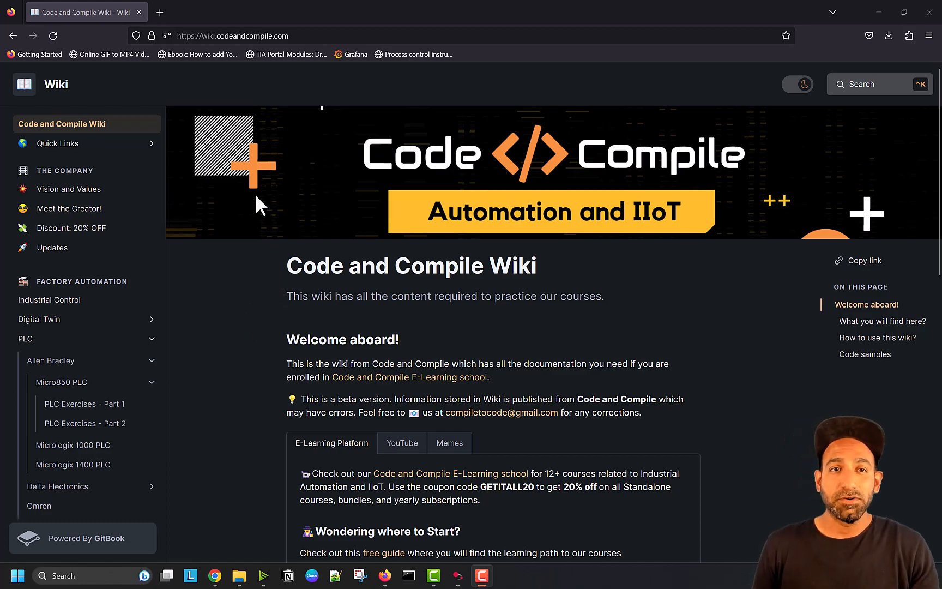
mouse_move(200, 54)
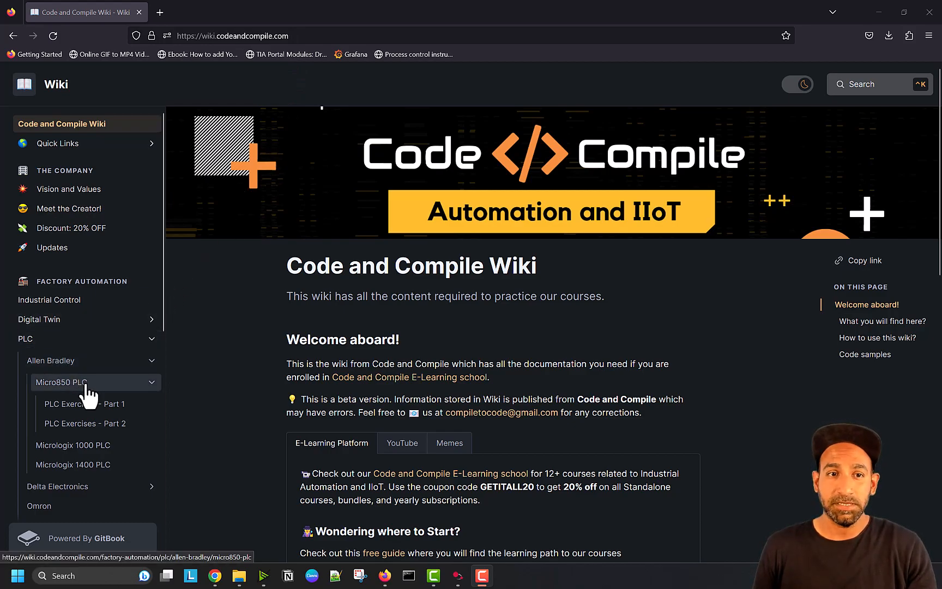
- Open PLC Exercises - Part 1 and highlight the Variable declaration heading and xMotor
click(84, 404)
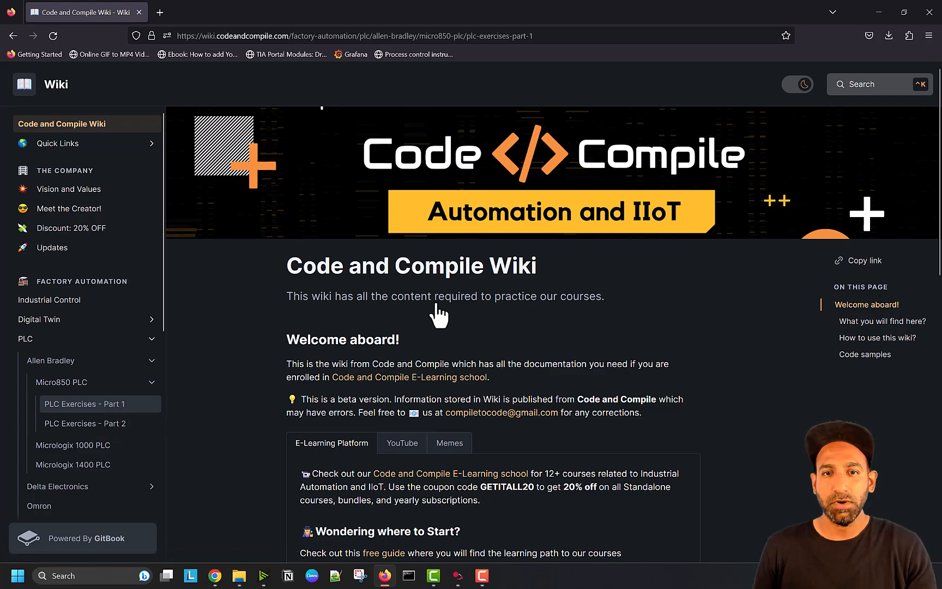
click(83, 404)
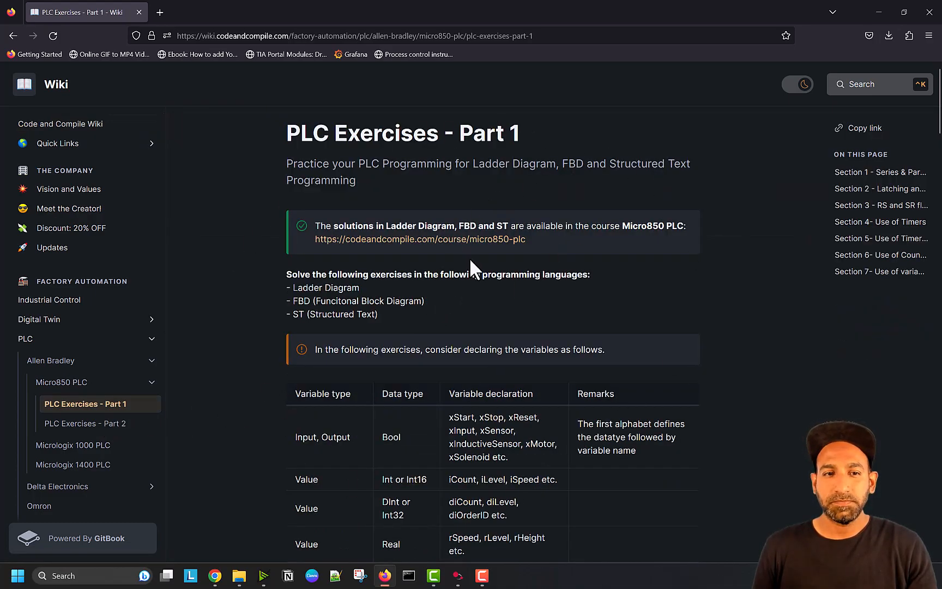
mouse_move(148, 414)
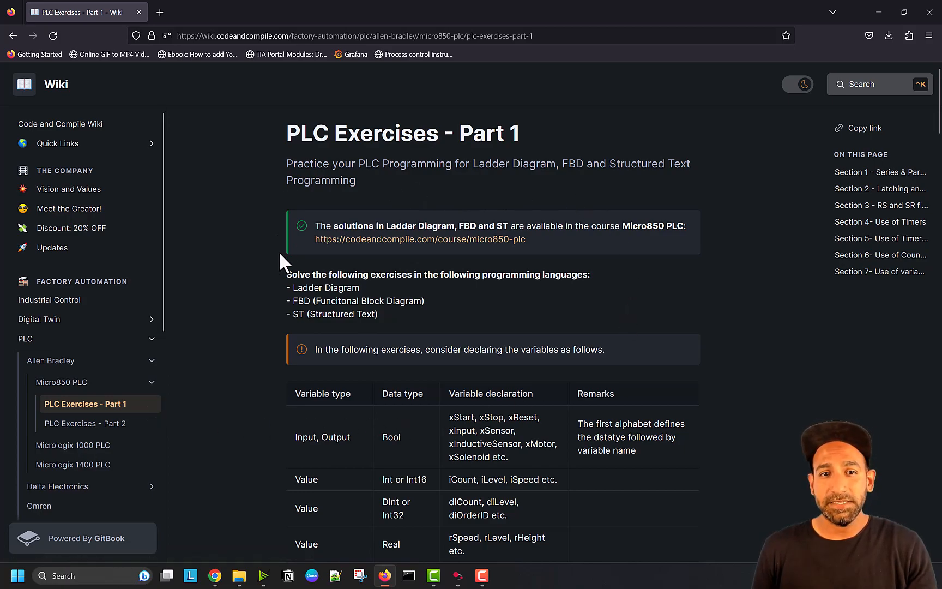
scroll(down, 3)
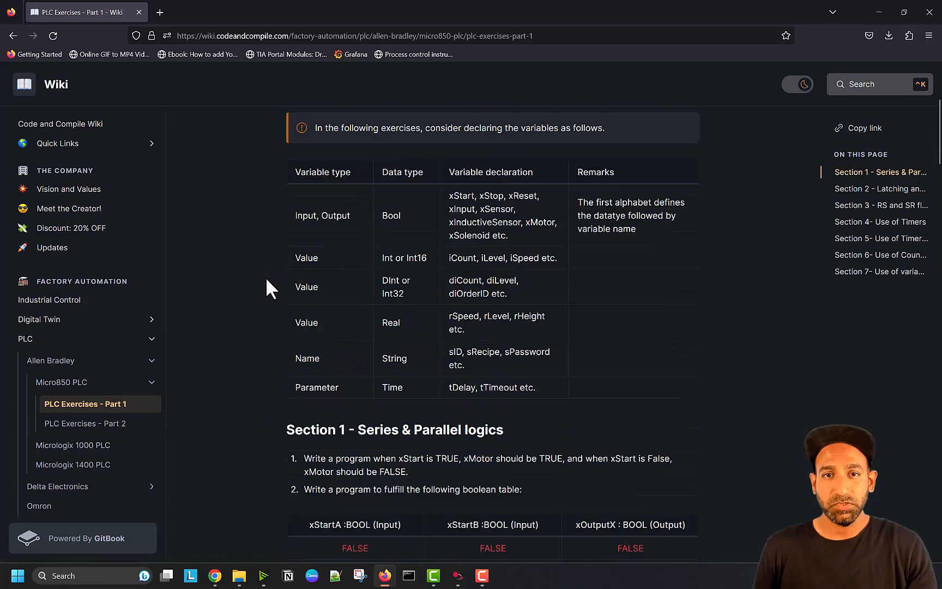
scroll(down, 3)
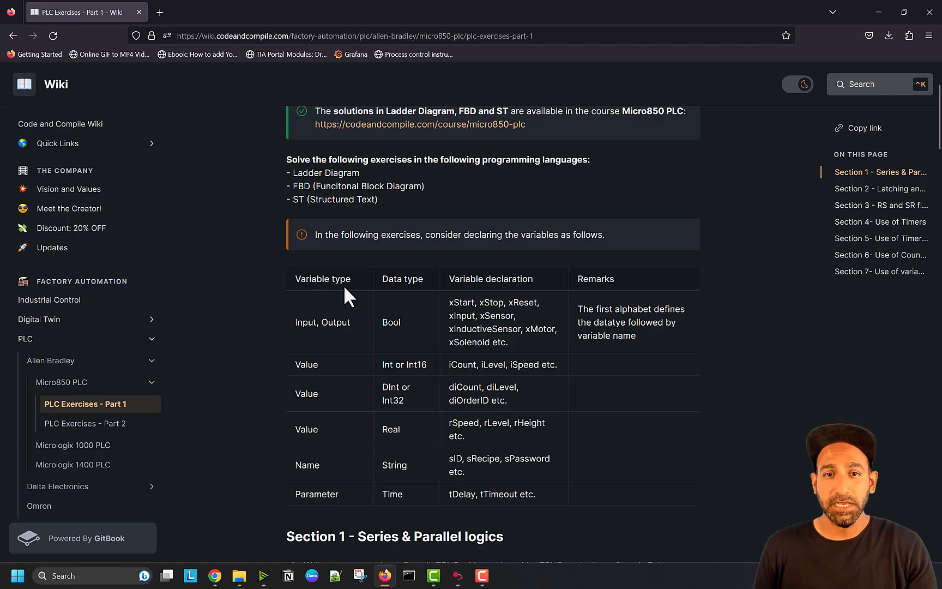
double_click(485, 278)
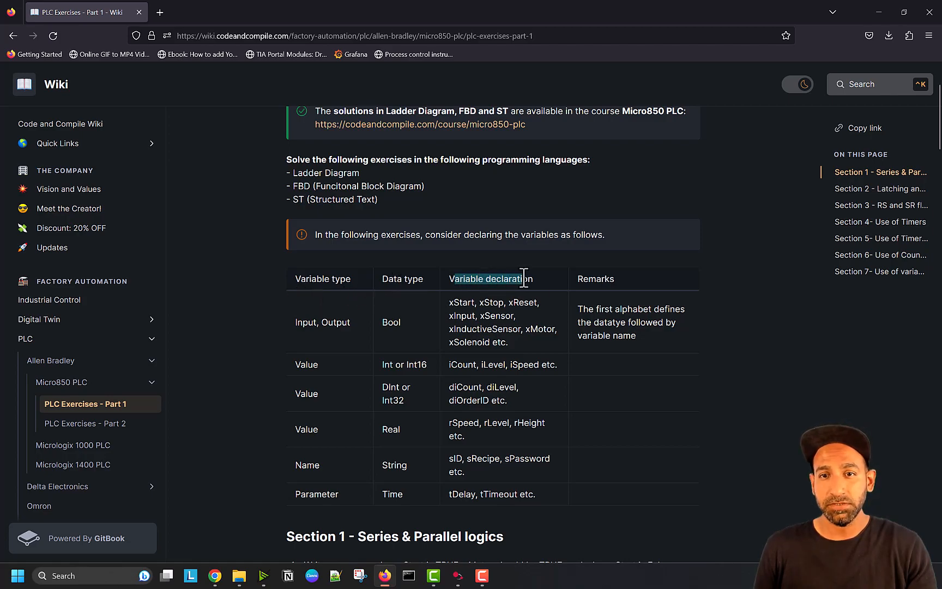
scroll(up, 3)
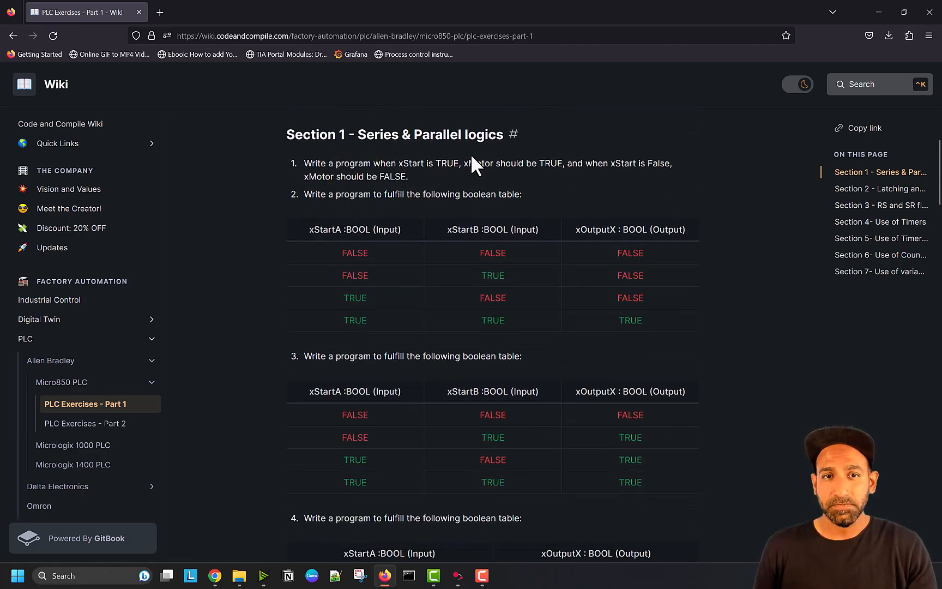
drag(403, 163, 457, 164)
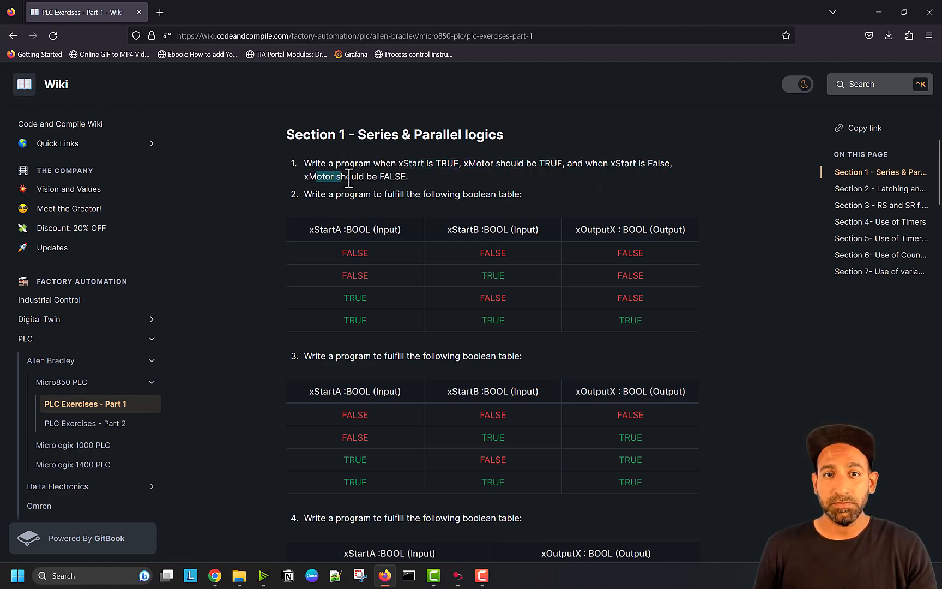
drag(312, 176, 400, 177)
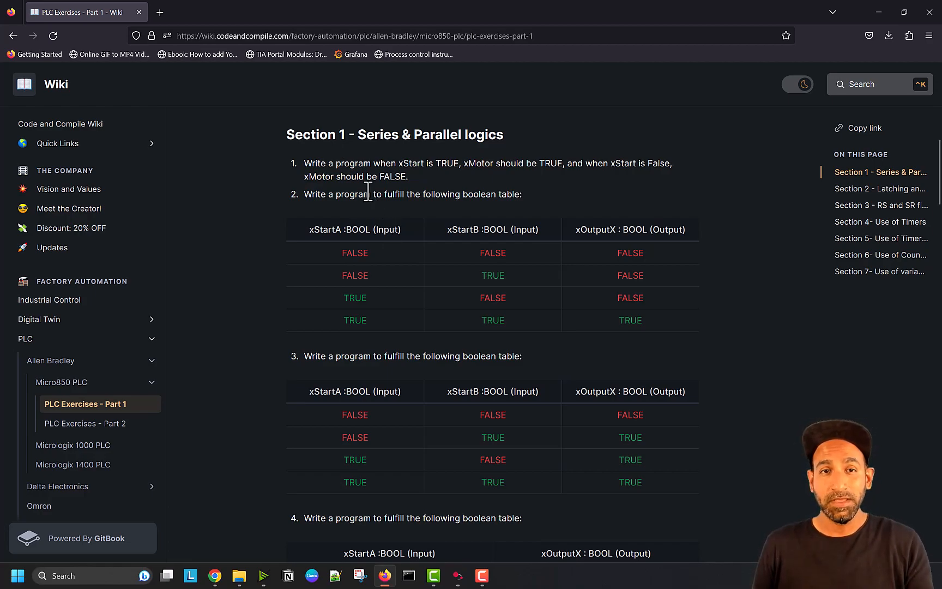
- Scroll down through Sections 1–7 on logic, timers and counters
scroll(down, 3)
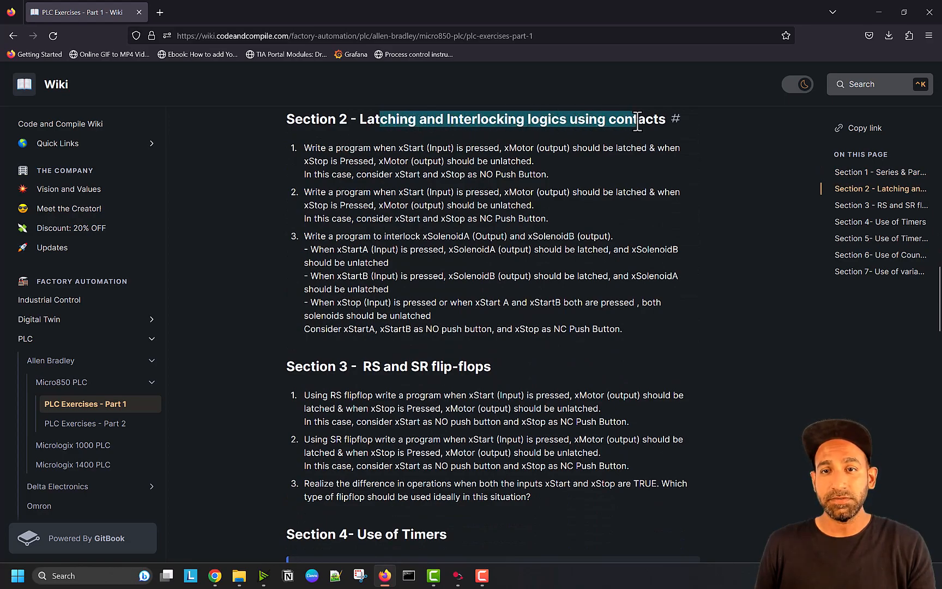
scroll(down, 3)
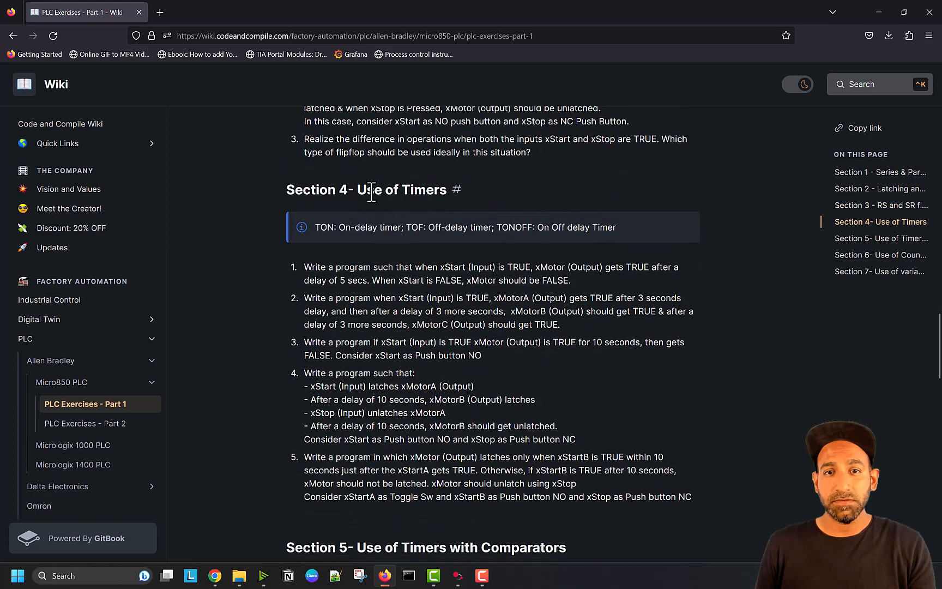
scroll(down, 3)
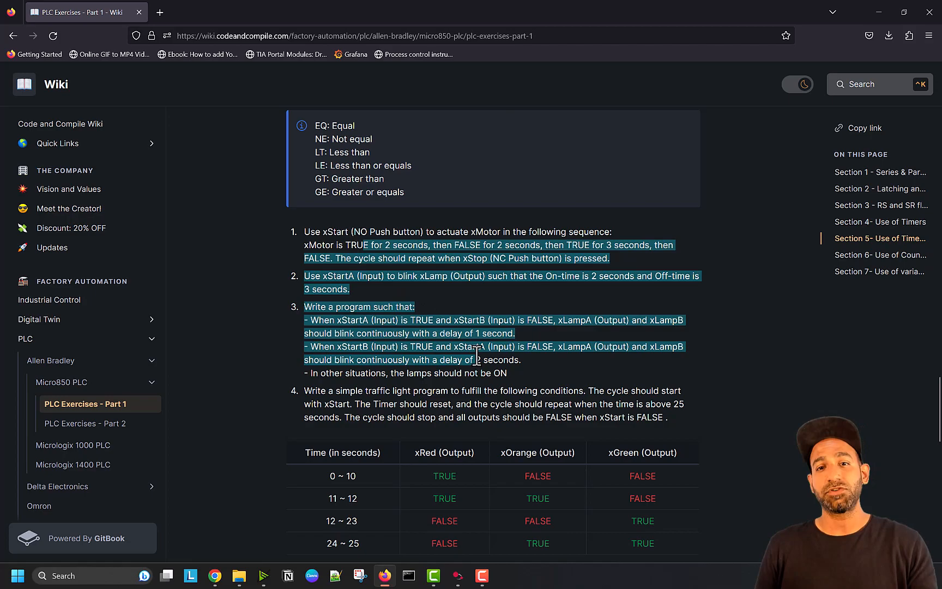
scroll(down, 3)
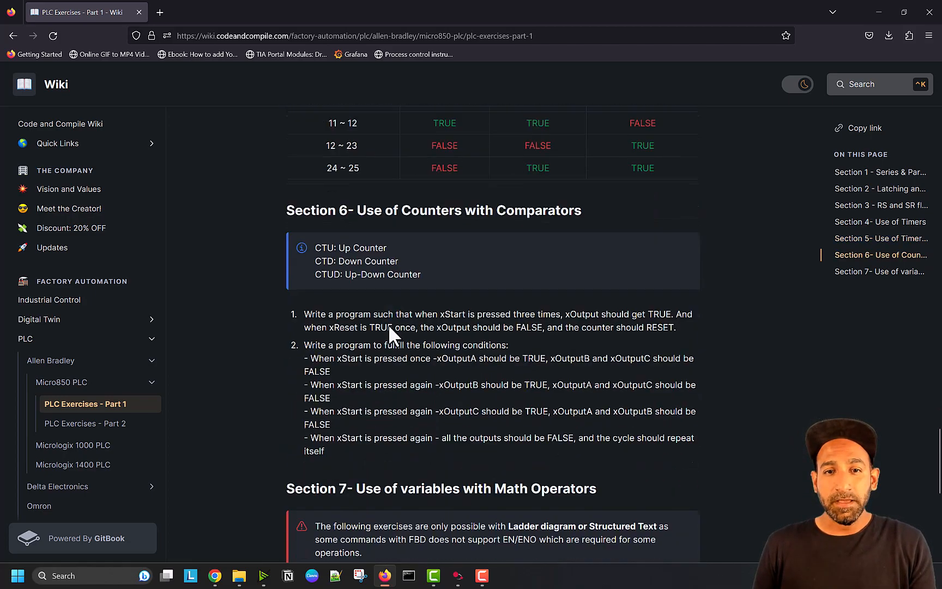
scroll(down, 3)
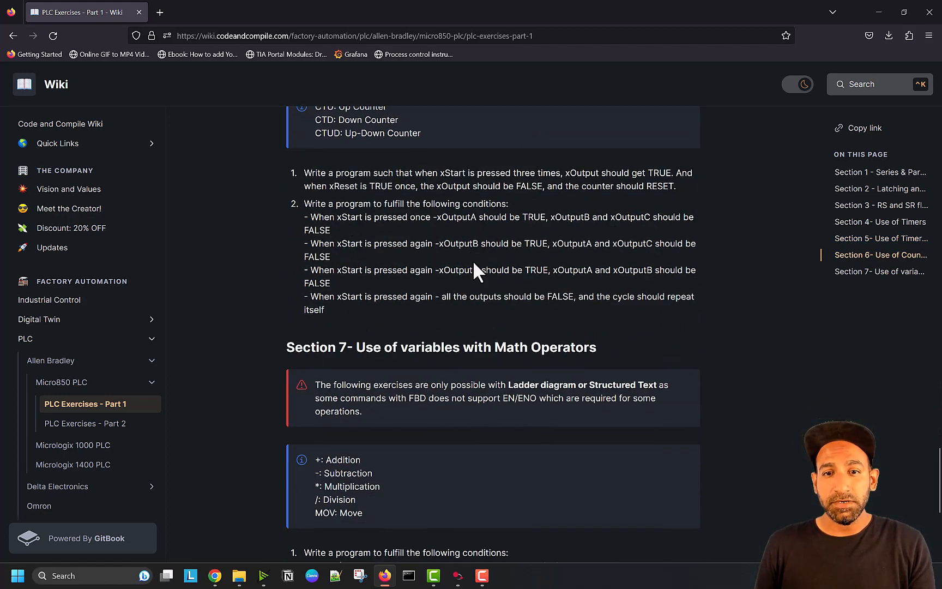
scroll(down, 3)
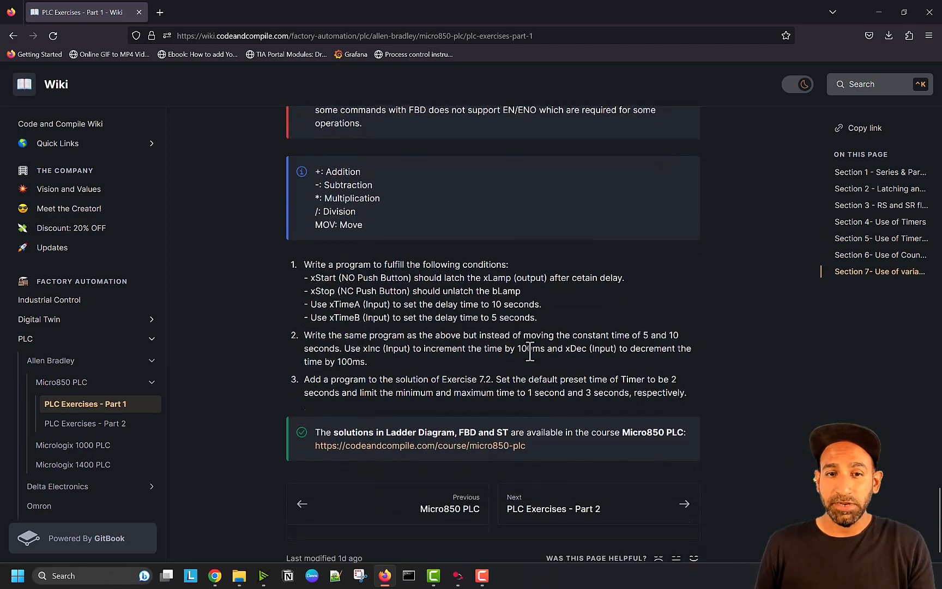
scroll(down, 3)
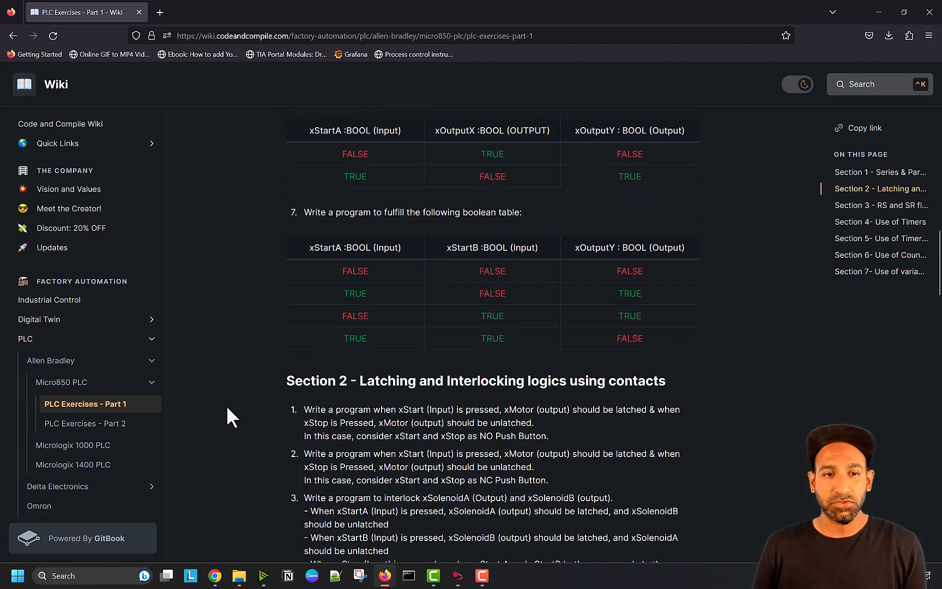
click(84, 423)
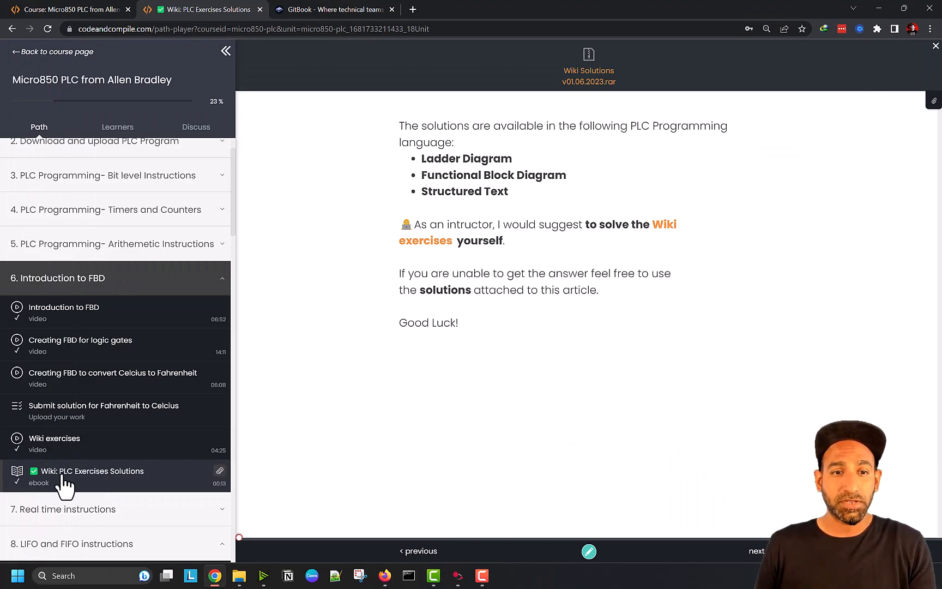
mouse_move(112, 487)
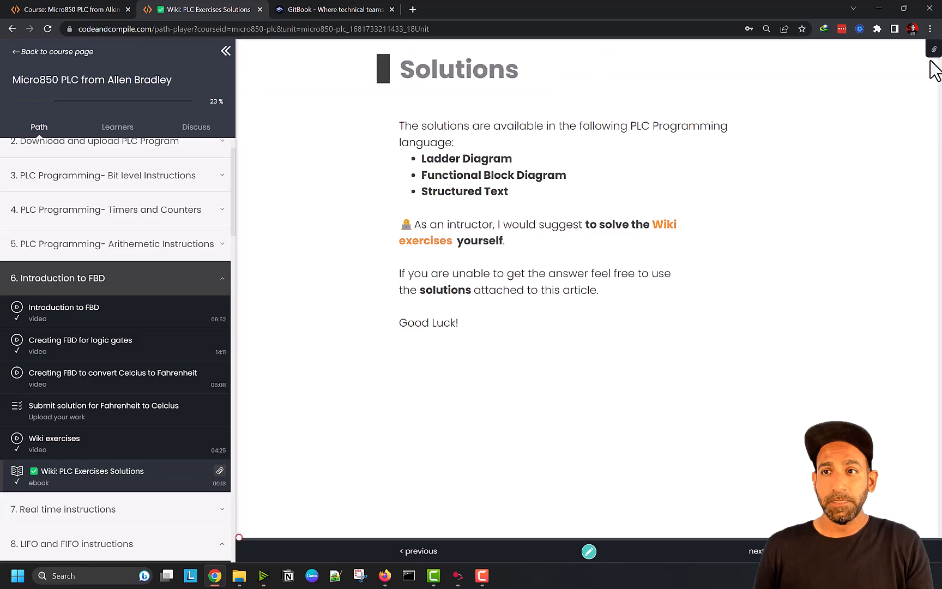
- Download the Wiki Solutions v01.06.2023.rar attachment from the solutions lesson
click(932, 48)
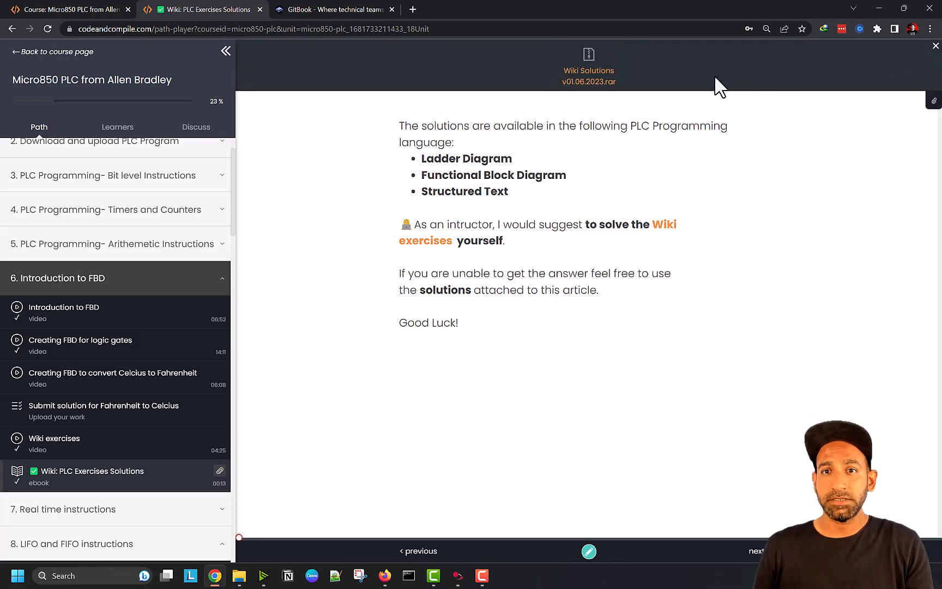
click(588, 71)
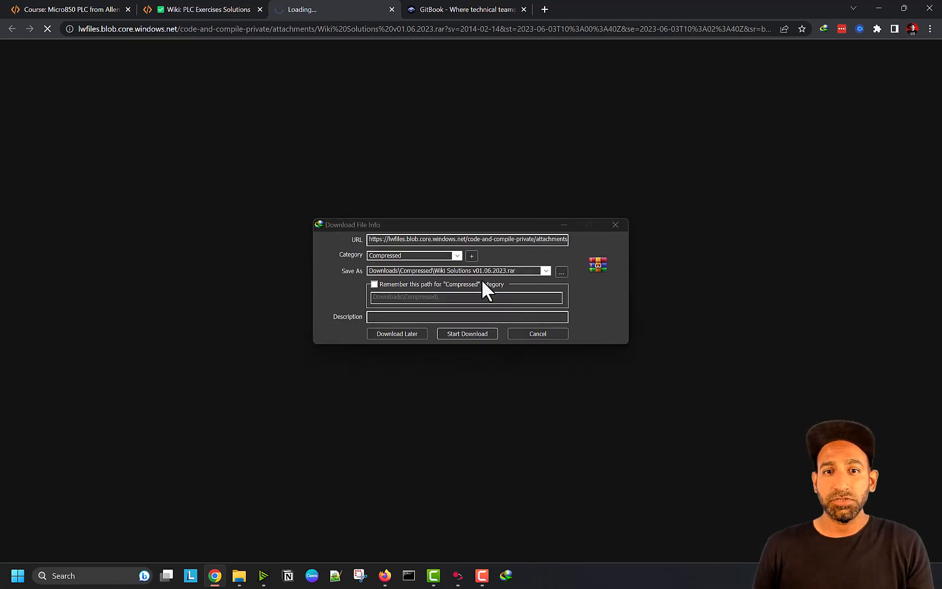
click(536, 334)
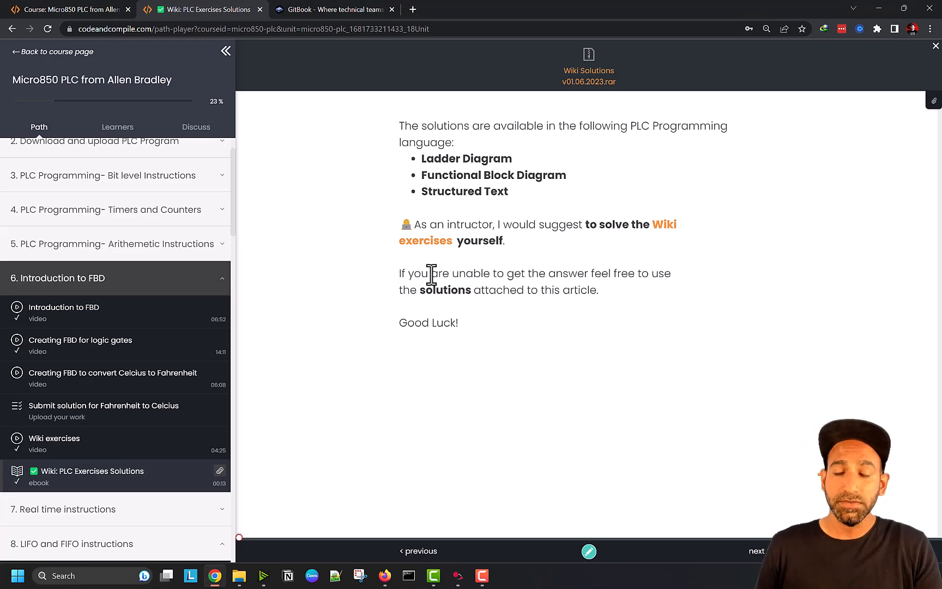
mouse_move(445, 564)
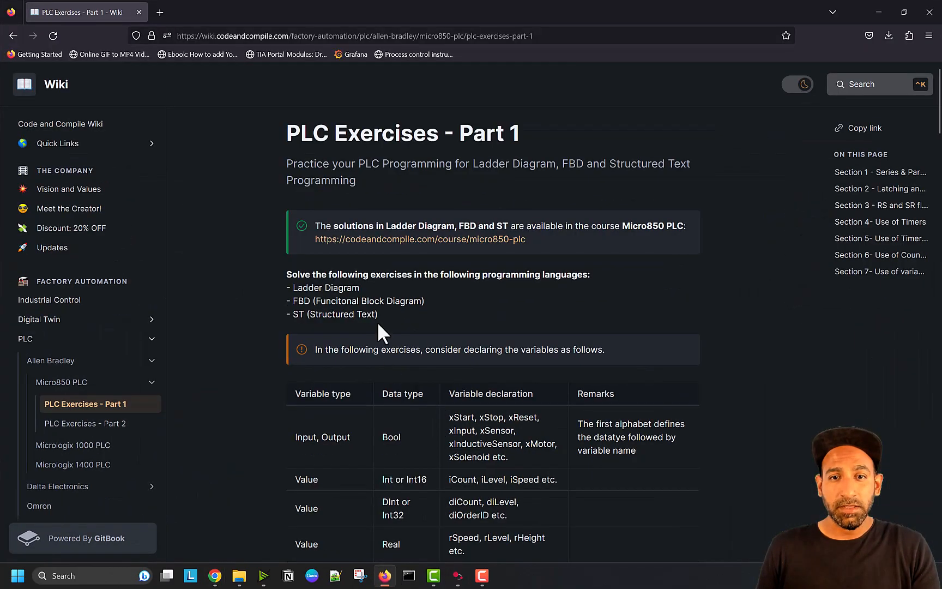
- Highlight Section 5 exercise 3's opening line, second input condition and 2-second blink requirement
scroll(down, 3)
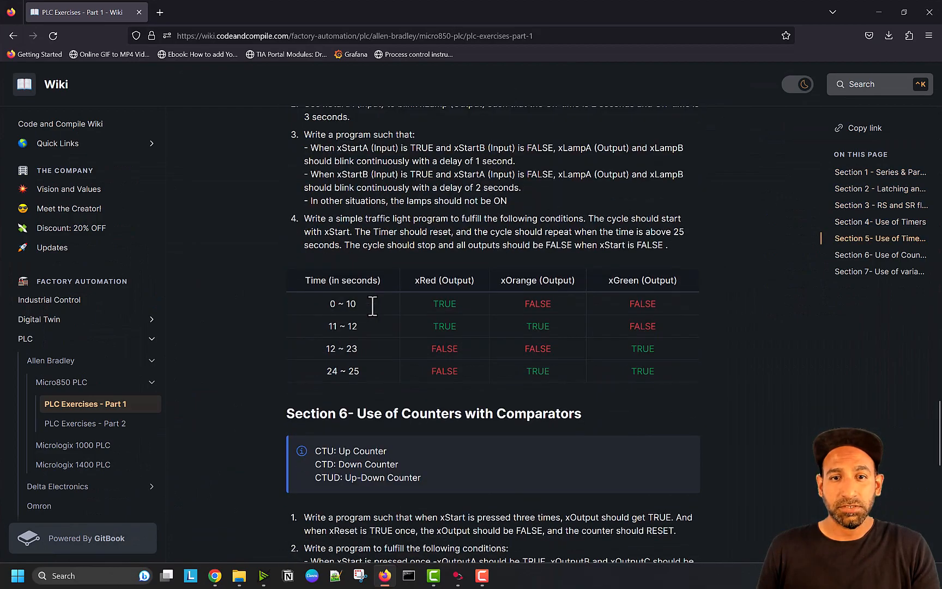
scroll(up, 3)
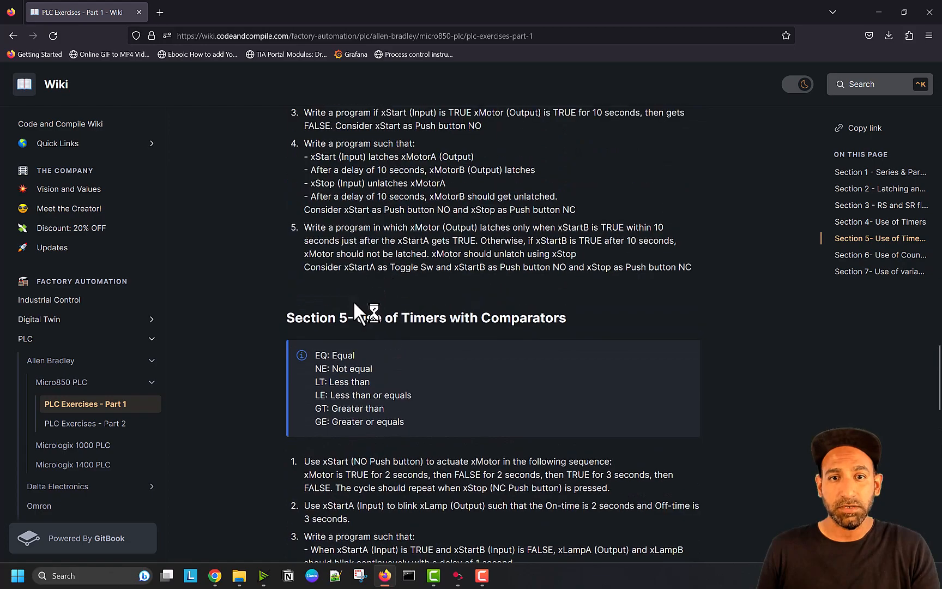
scroll(down, 3)
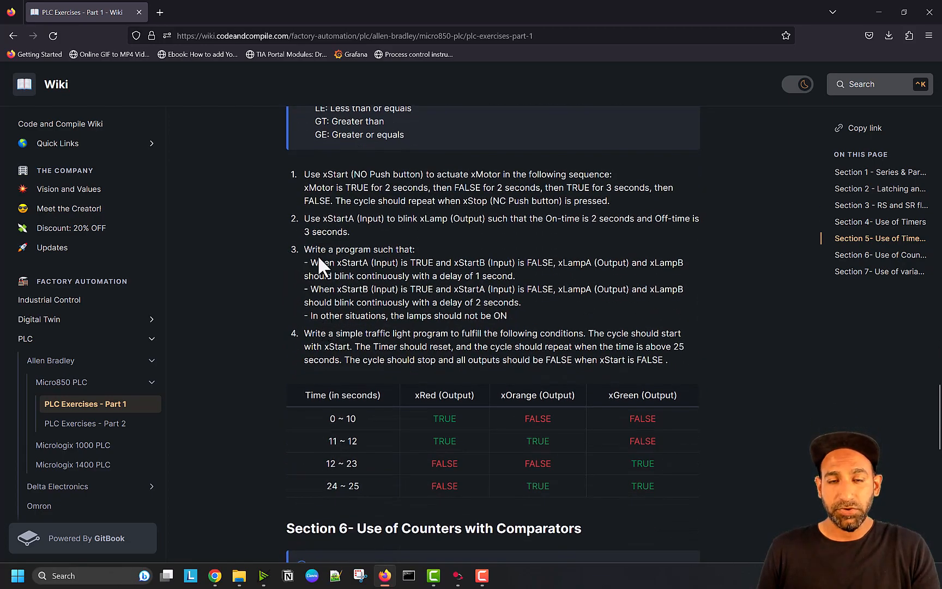
double_click(359, 249)
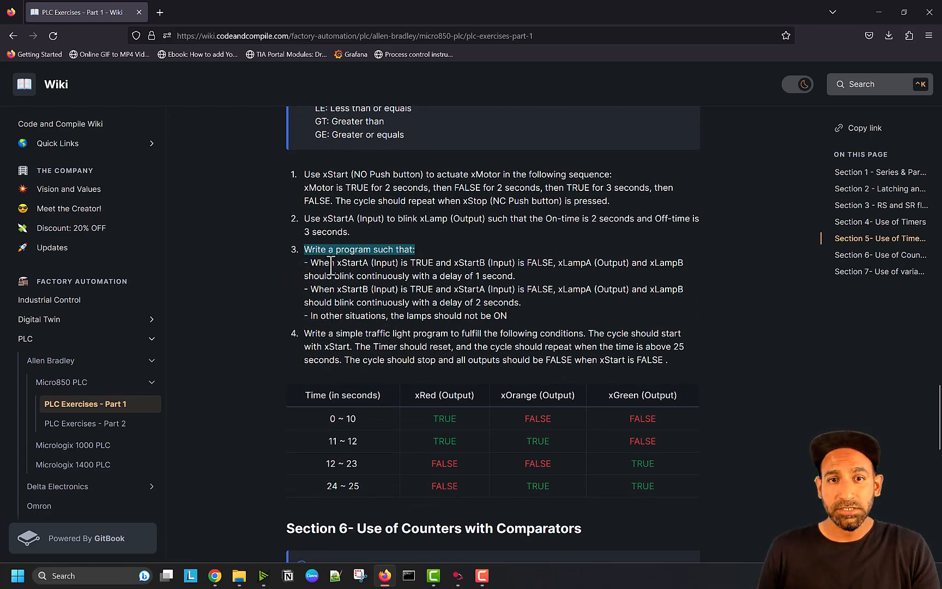
drag(414, 249, 466, 263)
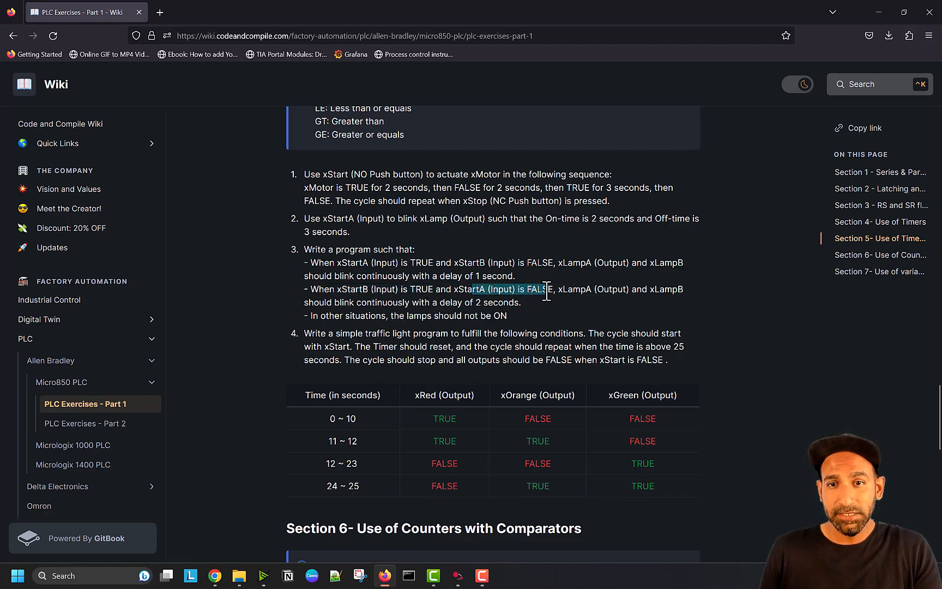
drag(547, 288, 331, 303)
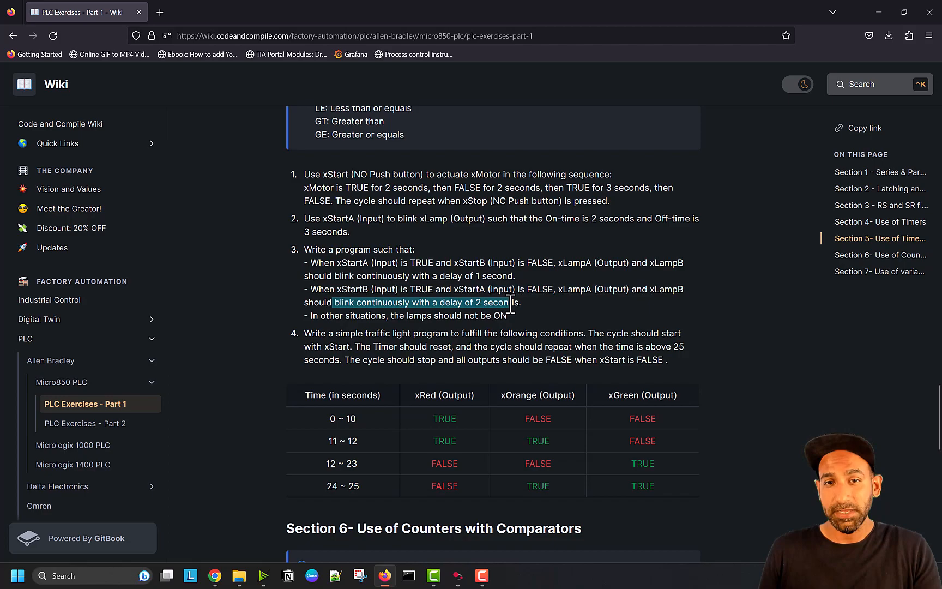
mouse_move(366, 330)
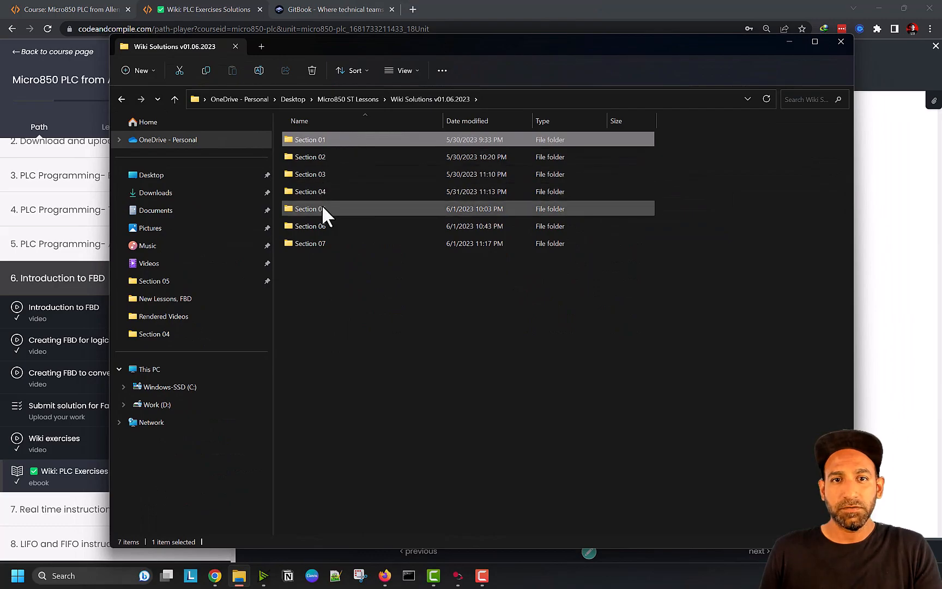
- Open S05E03.ccwarc from the Section 05 solutions folder
double_click(312, 208)
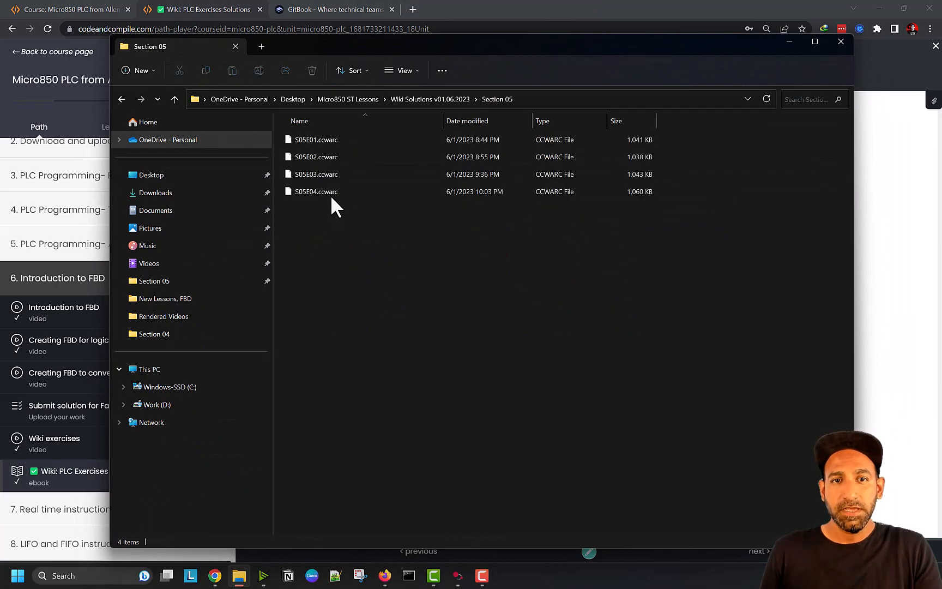
click(315, 175)
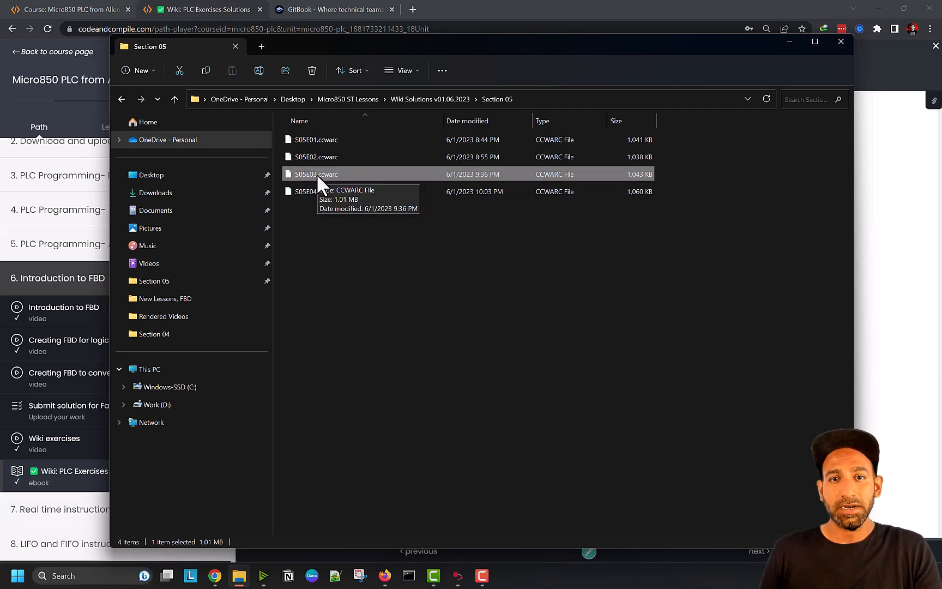
double_click(316, 174)
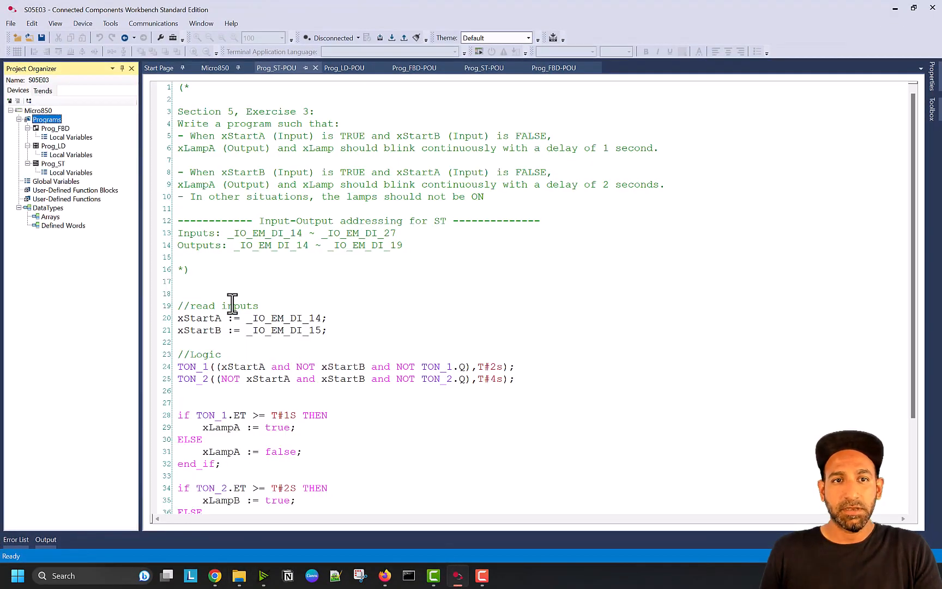
- Import S05E03.ccwarc through File > Import Project, accepting the S05E03_4 copy
click(10, 23)
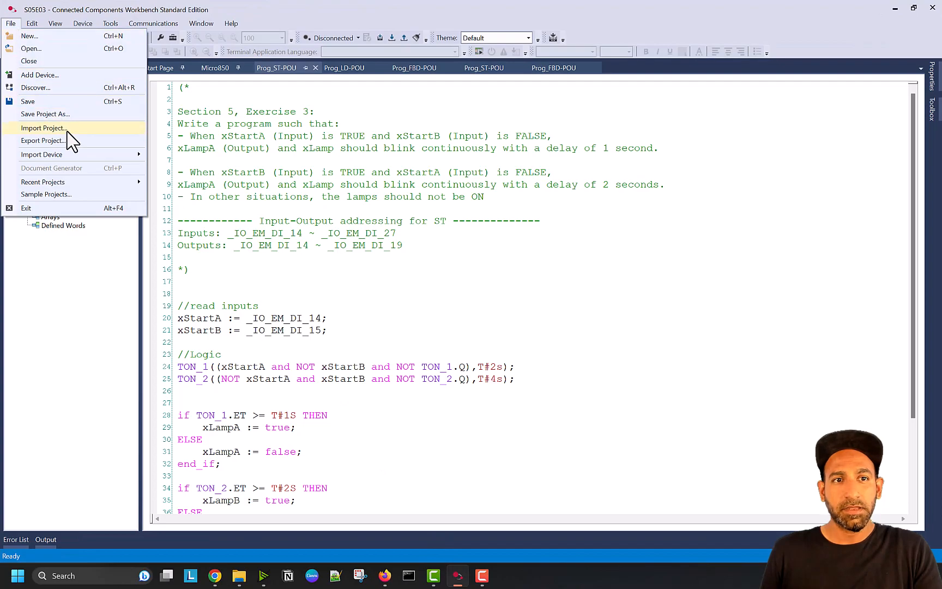
click(43, 140)
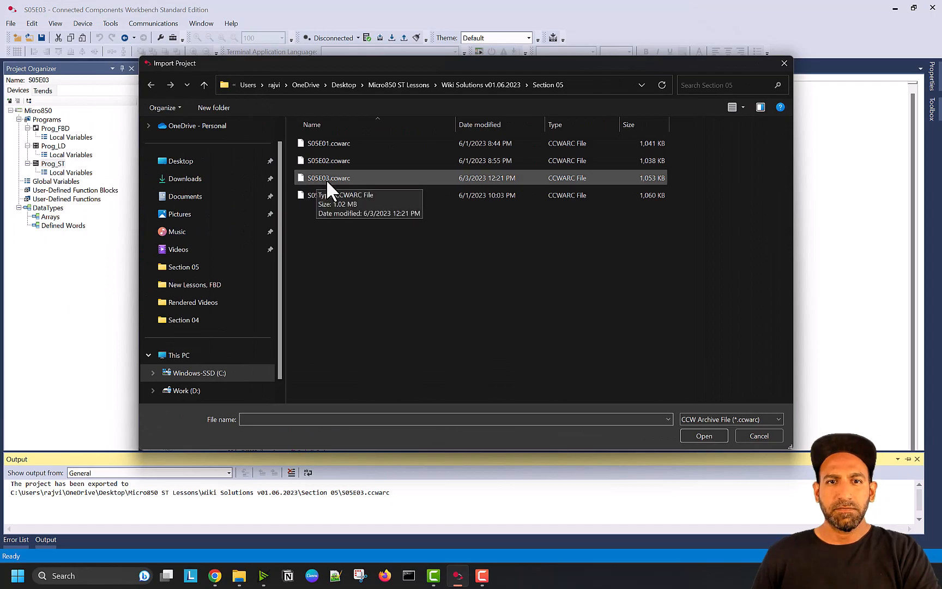
click(329, 177)
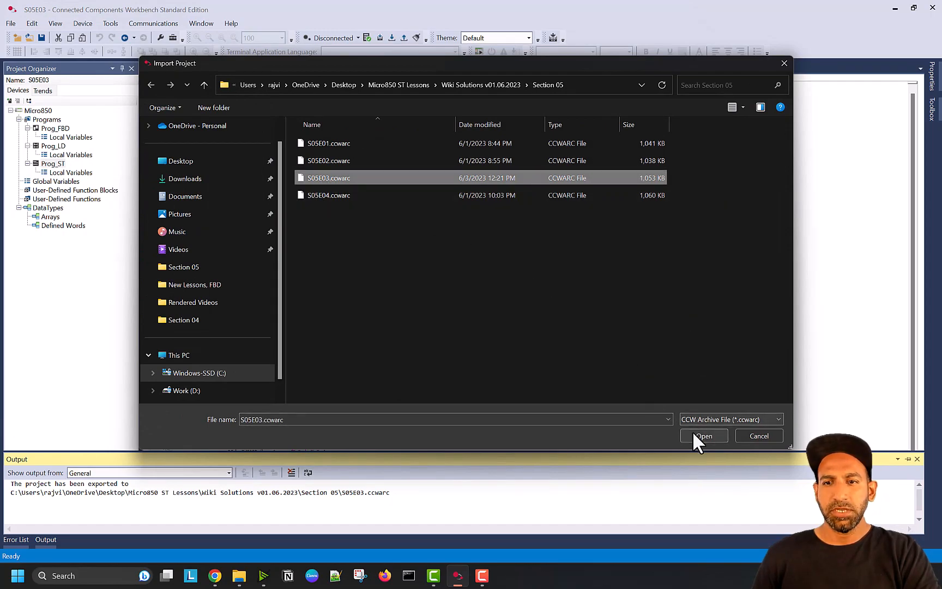
click(703, 436)
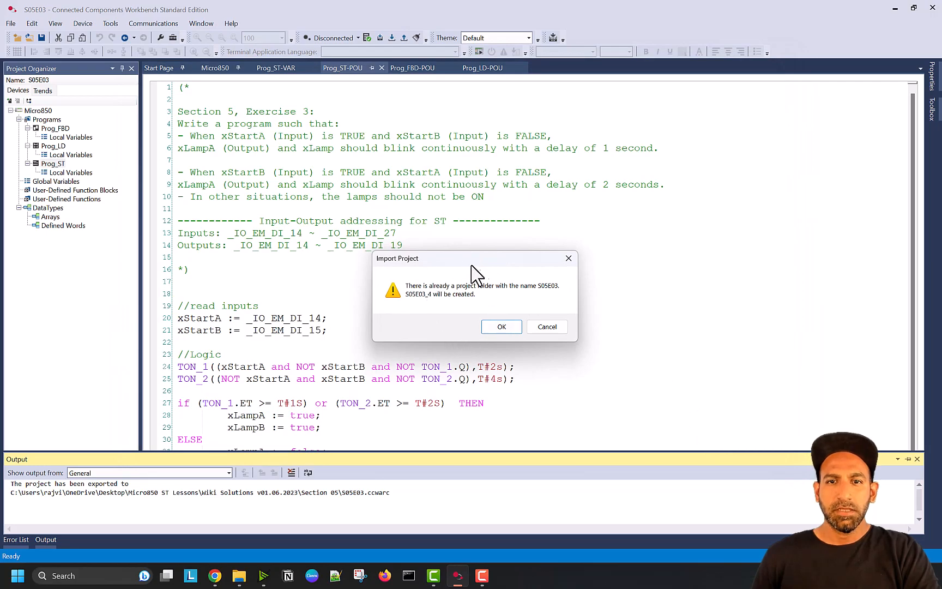
click(500, 326)
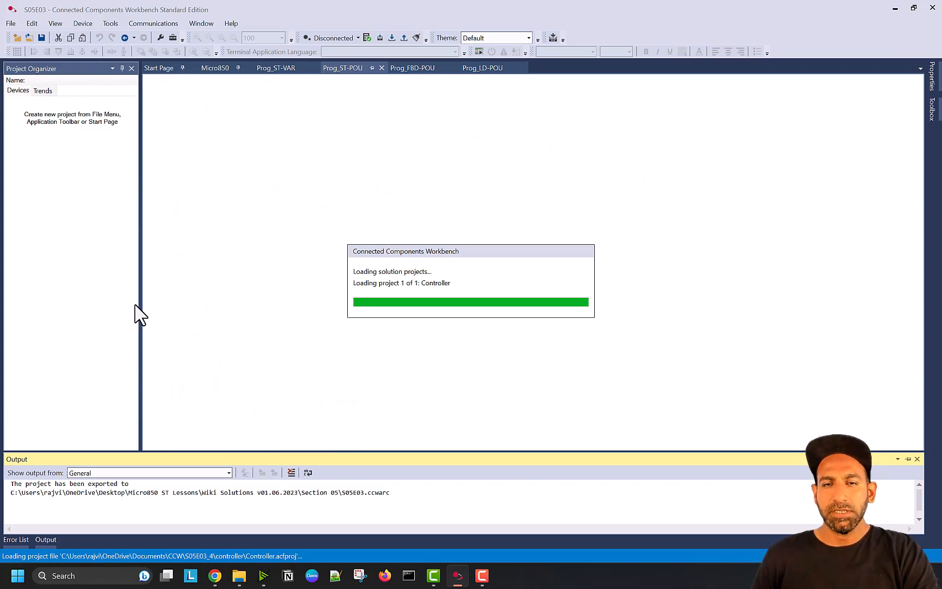
mouse_move(264, 326)
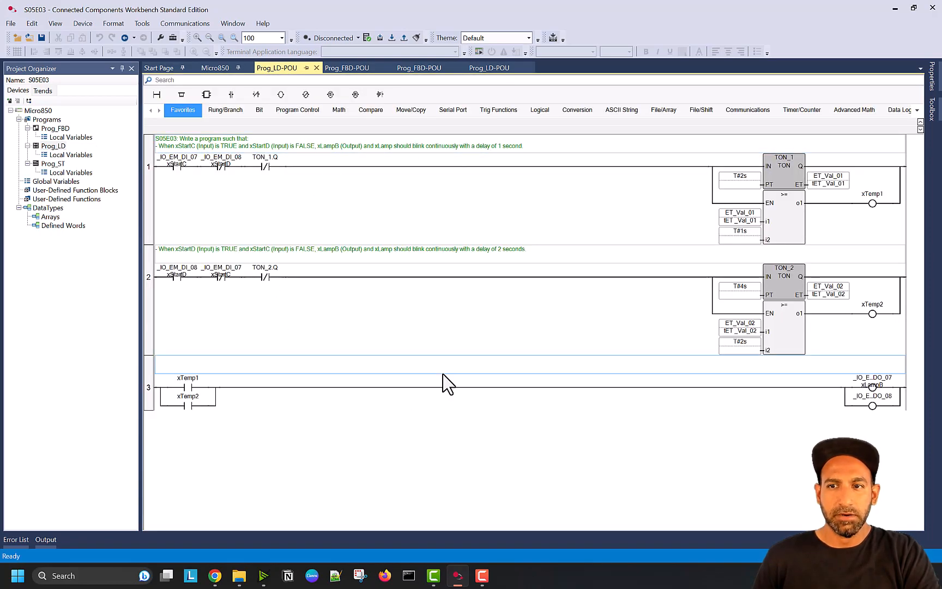
- Open the Prog_ST structured-text program from the Project Organizer beside Prog_LD
click(53, 164)
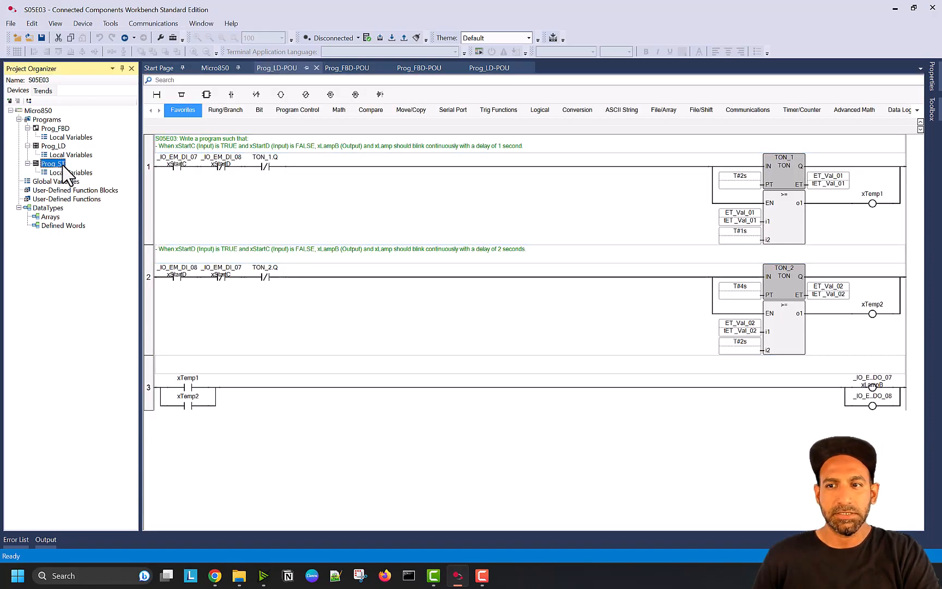
double_click(52, 164)
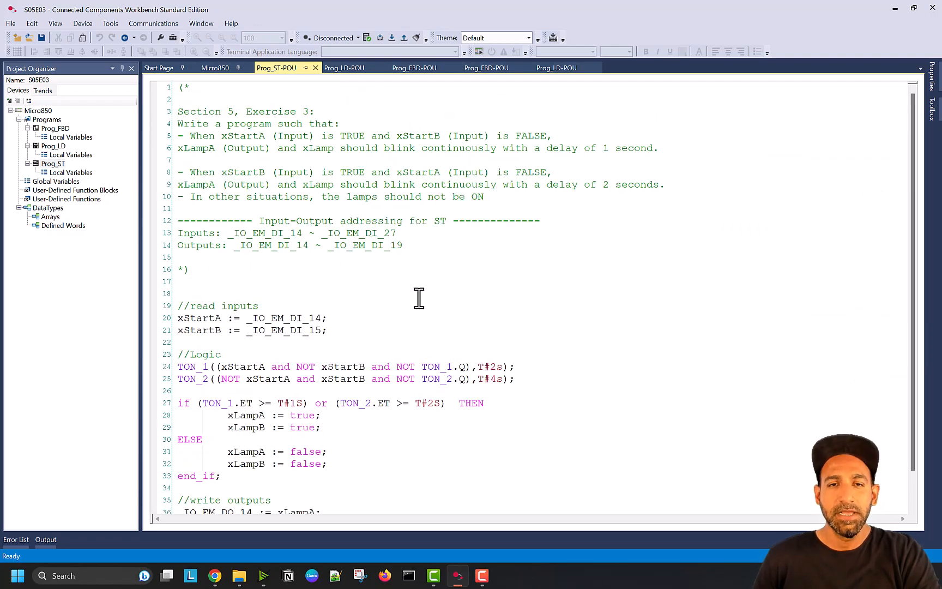
mouse_move(379, 158)
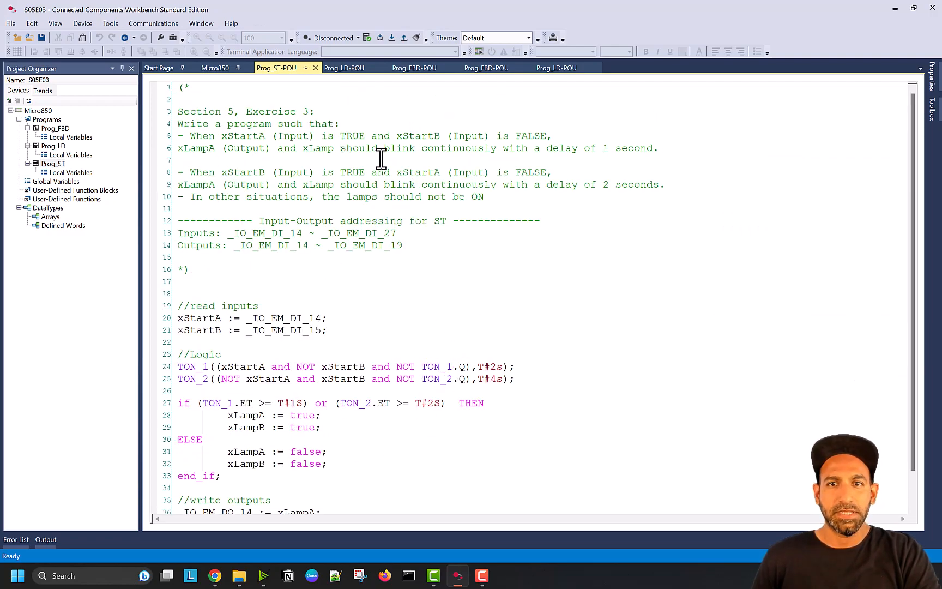
click(54, 129)
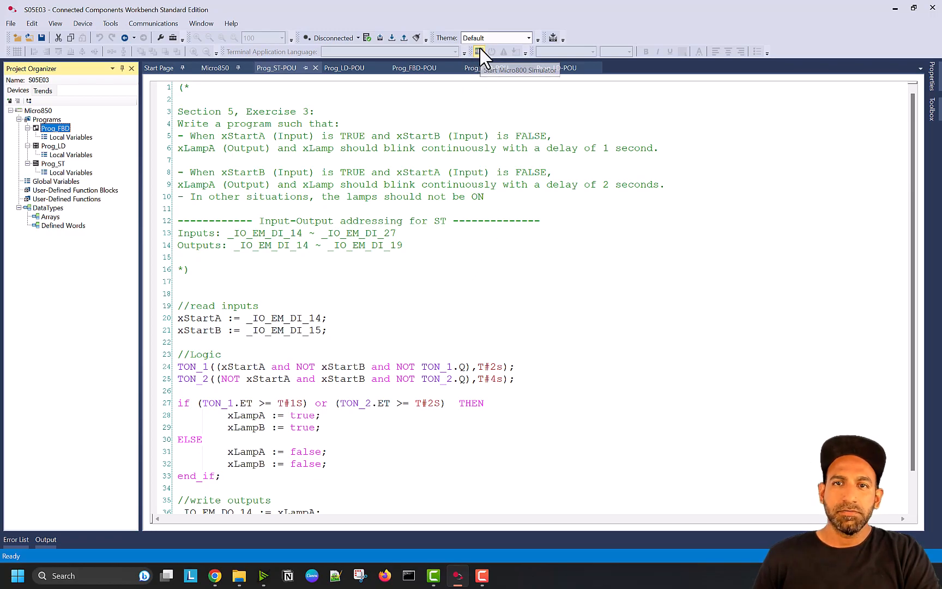
- Launch the Micro800 Simulator and power on the simulated Micro850
click(479, 51)
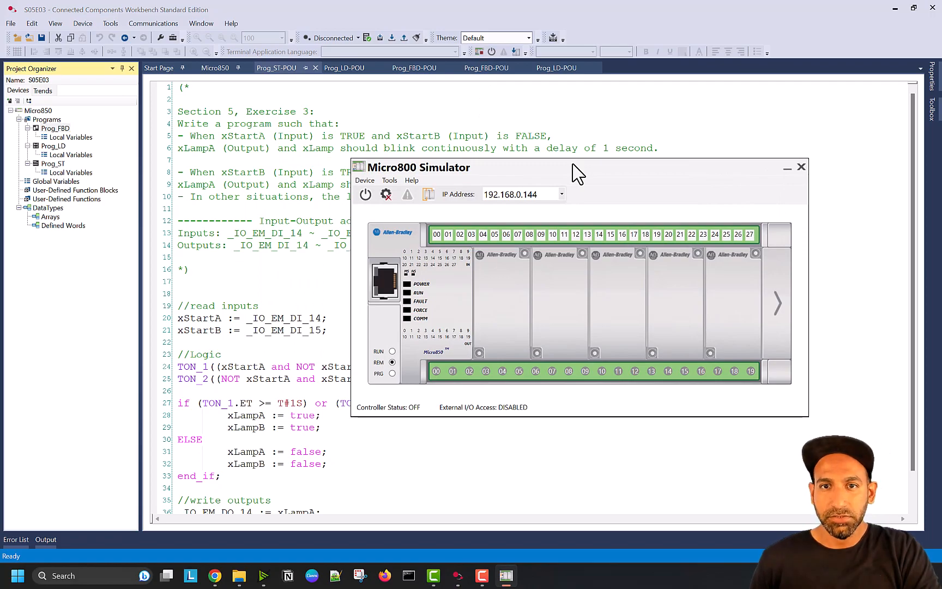
mouse_move(562, 174)
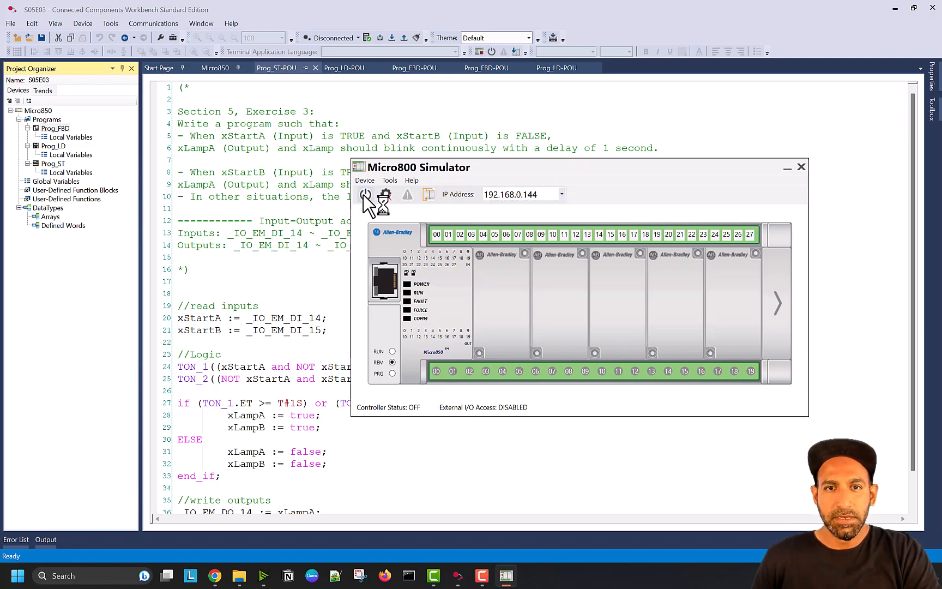
click(365, 194)
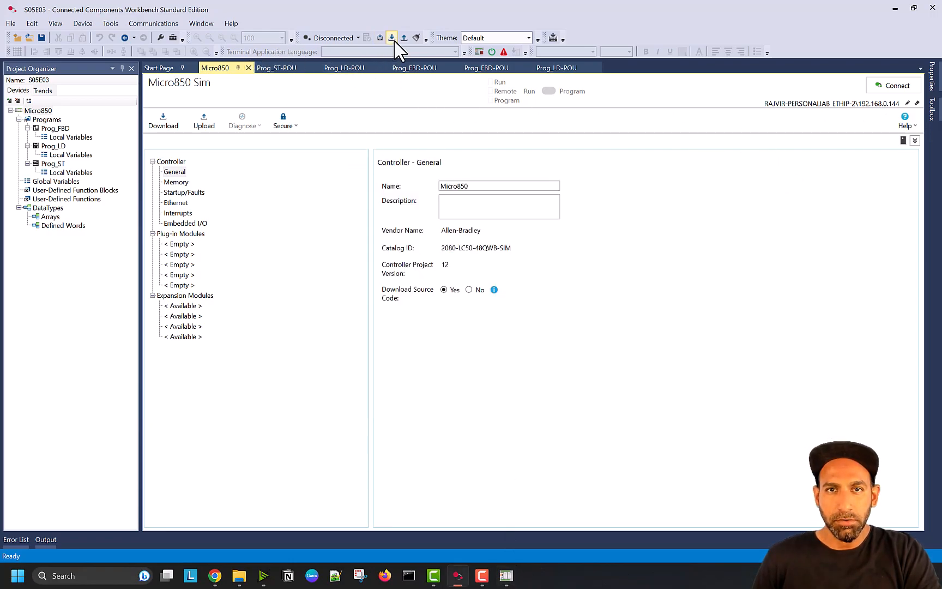
- Build and download S05E03, answering Yes to clear the controller fault
click(391, 37)
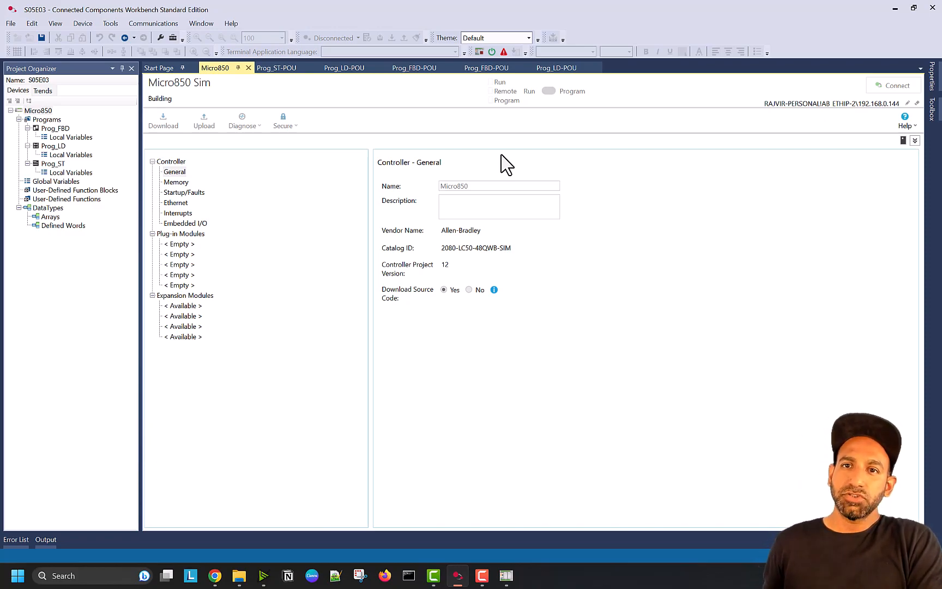
click(163, 118)
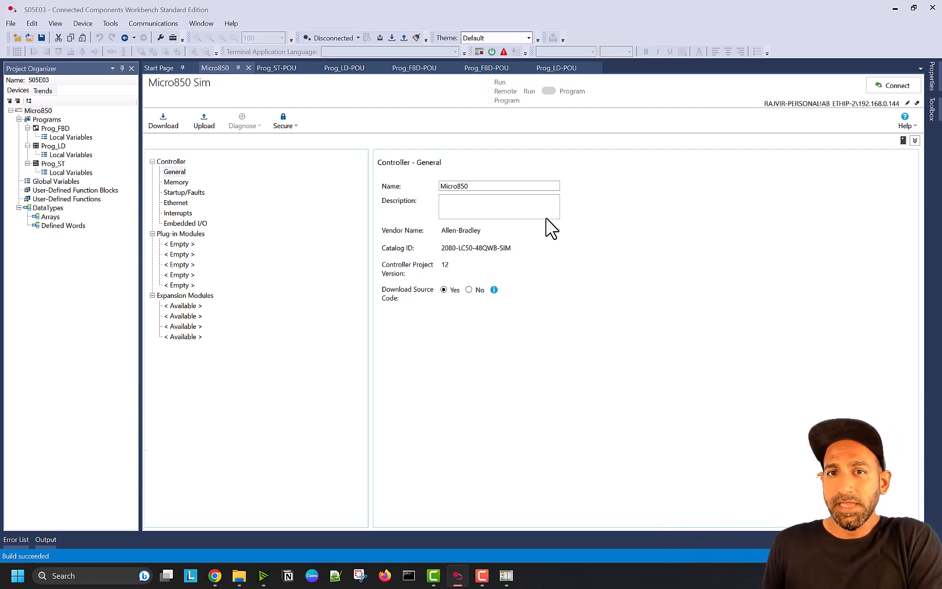
click(163, 120)
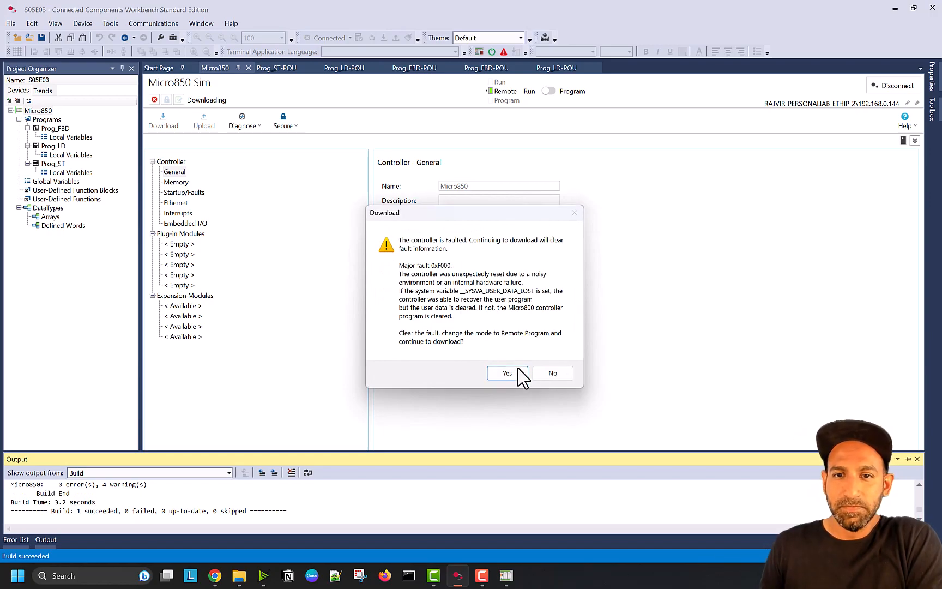
click(506, 372)
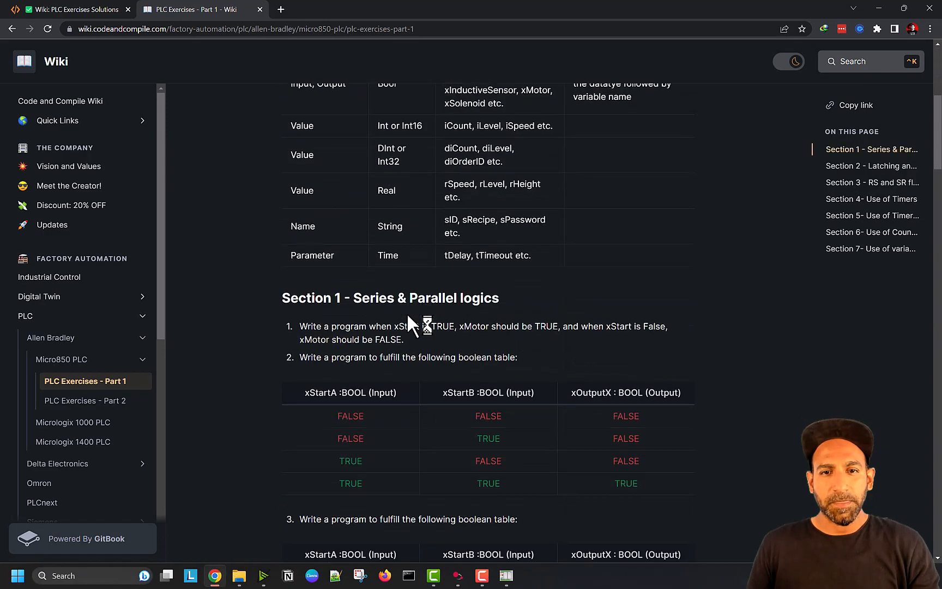
- Highlight exercise 3's first blinking condition and 2-second delay, then show the simulator
scroll(down, 3)
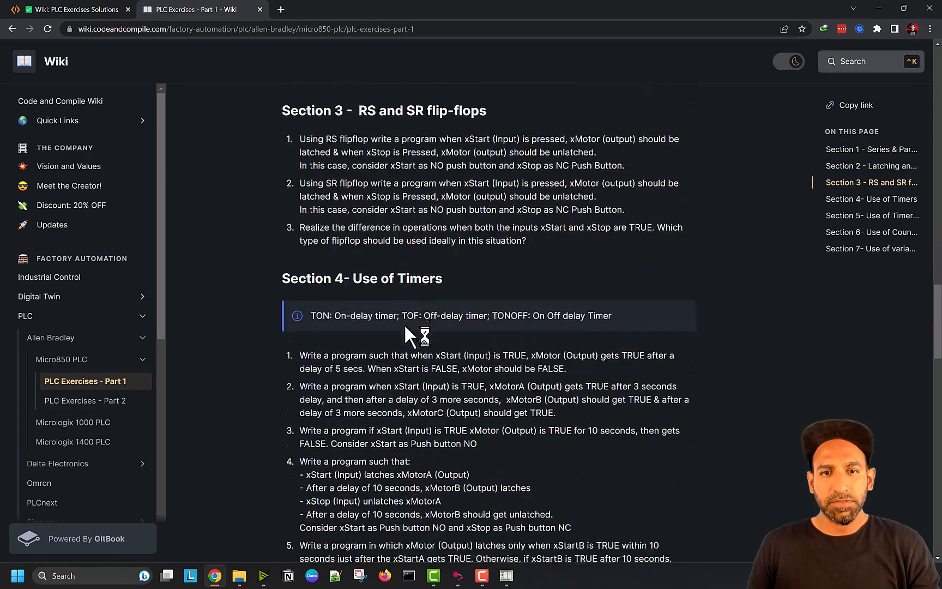
scroll(down, 3)
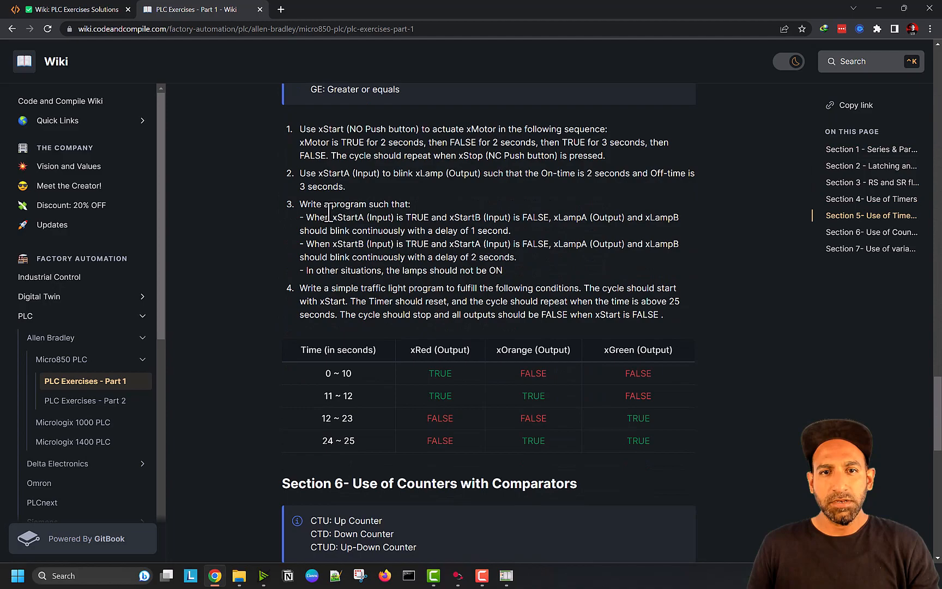
drag(326, 217, 484, 217)
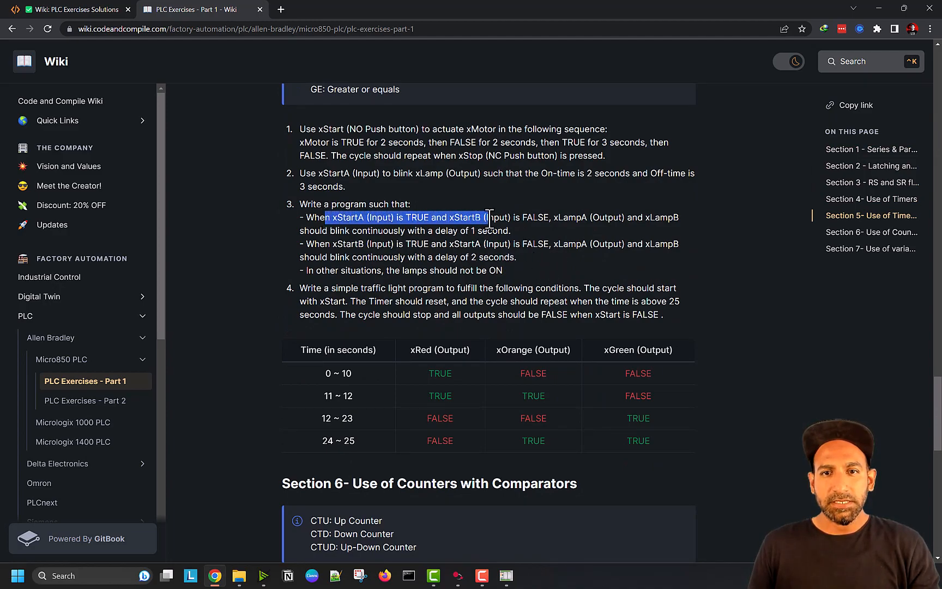
click(352, 217)
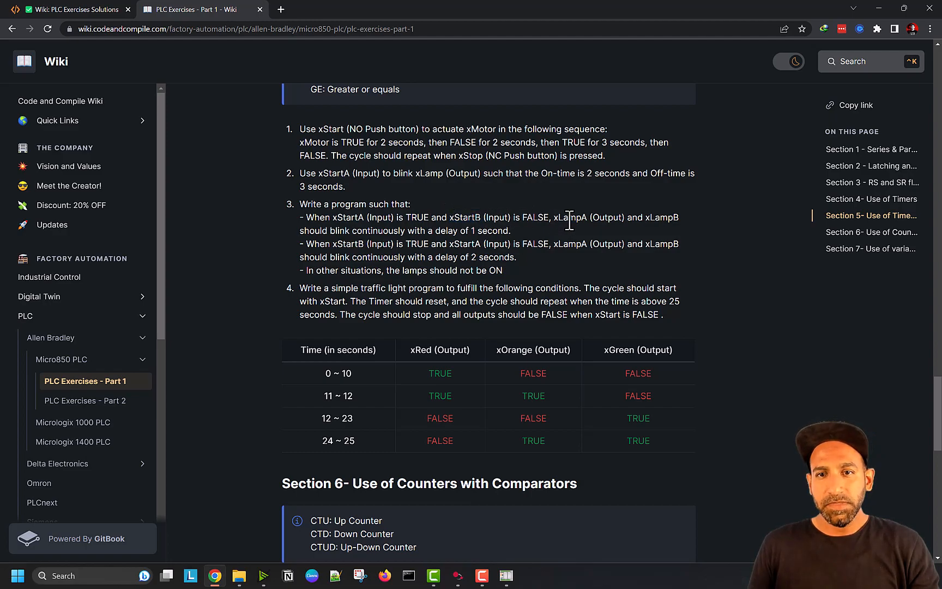
drag(554, 217, 502, 231)
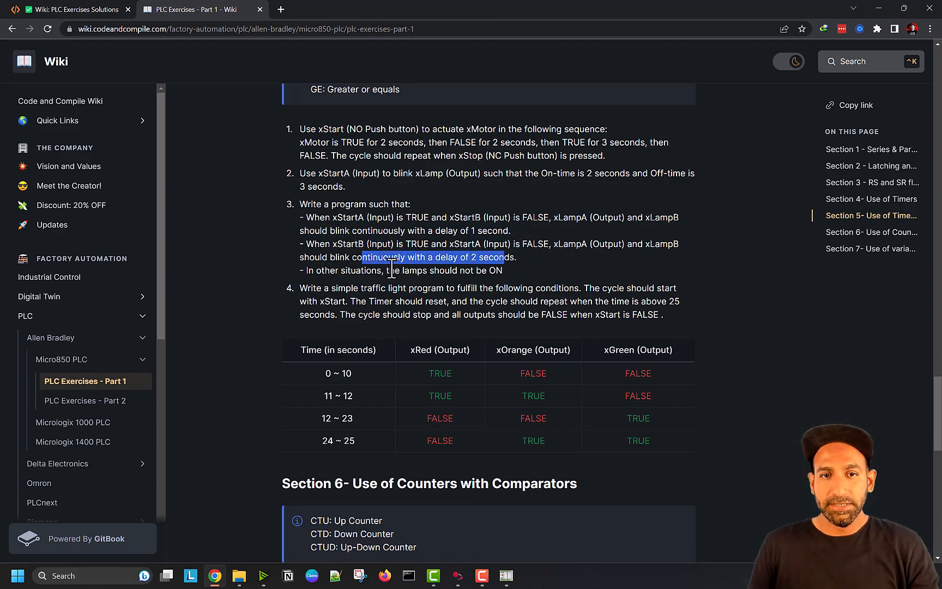
click(507, 576)
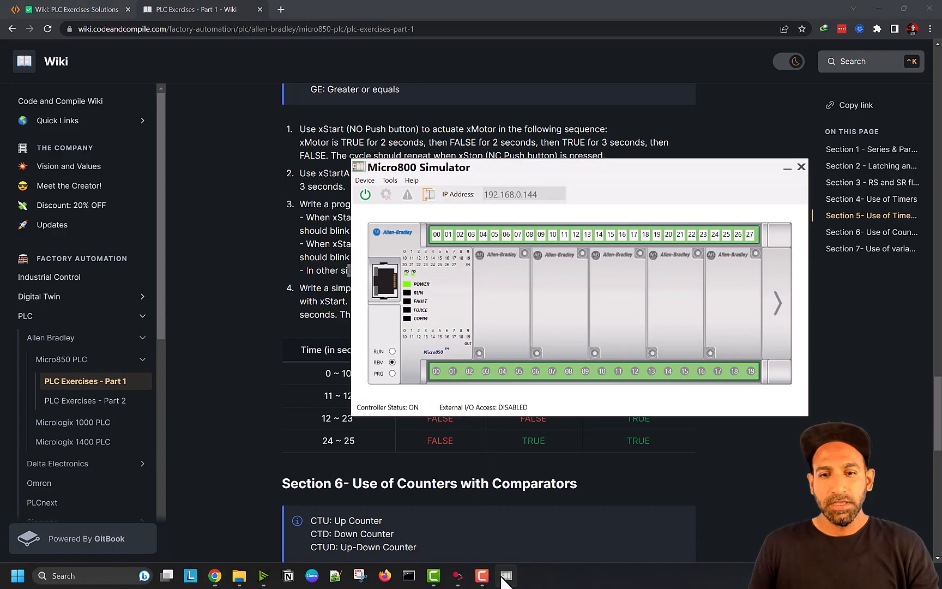
- Switch the controller to Remote Run and monitor Prog_FBD with live values
click(457, 576)
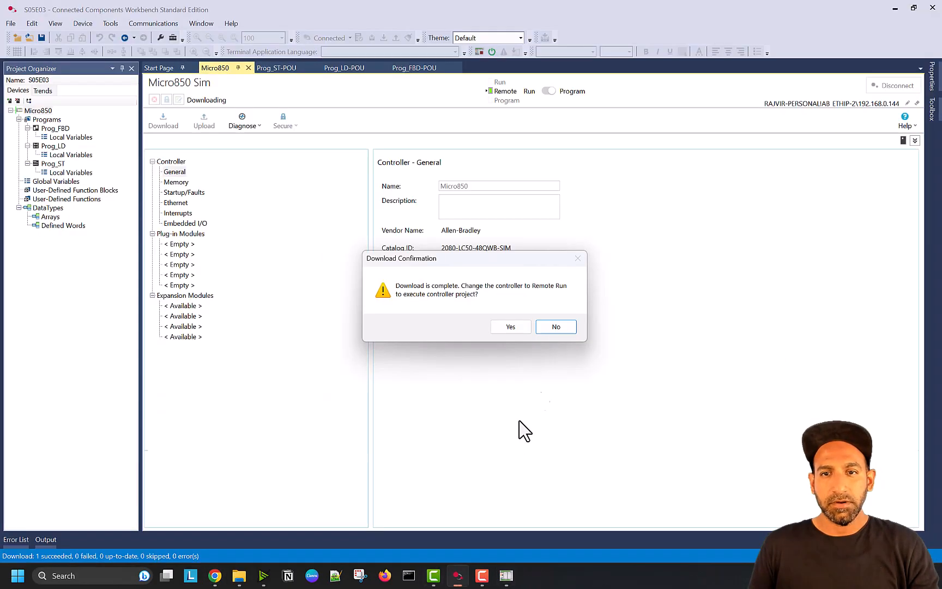
click(510, 326)
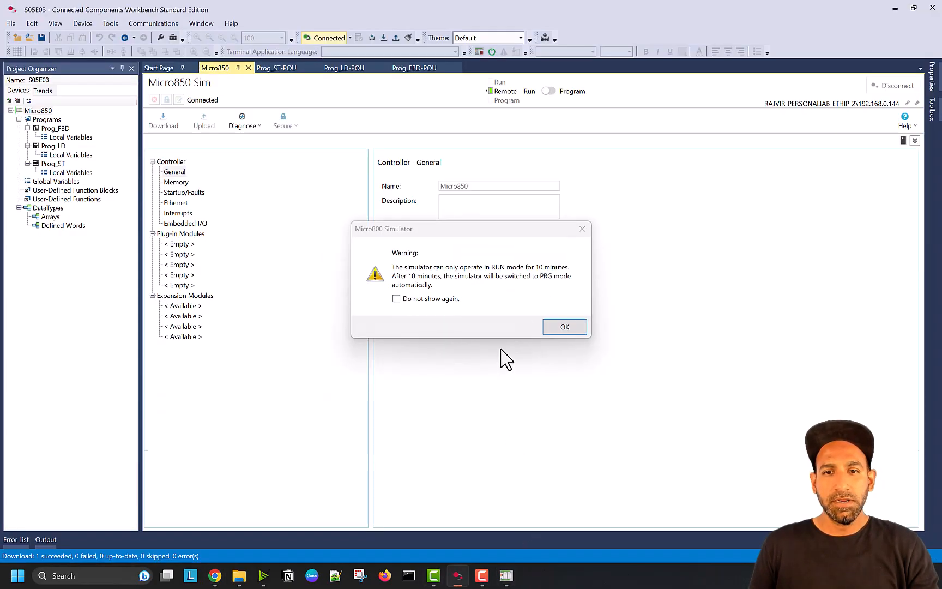
click(563, 326)
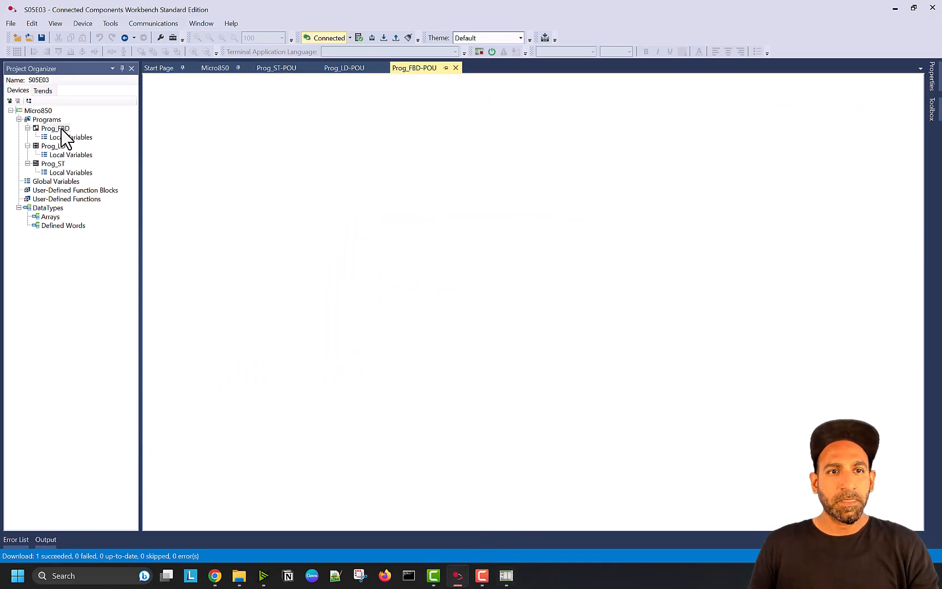
double_click(55, 129)
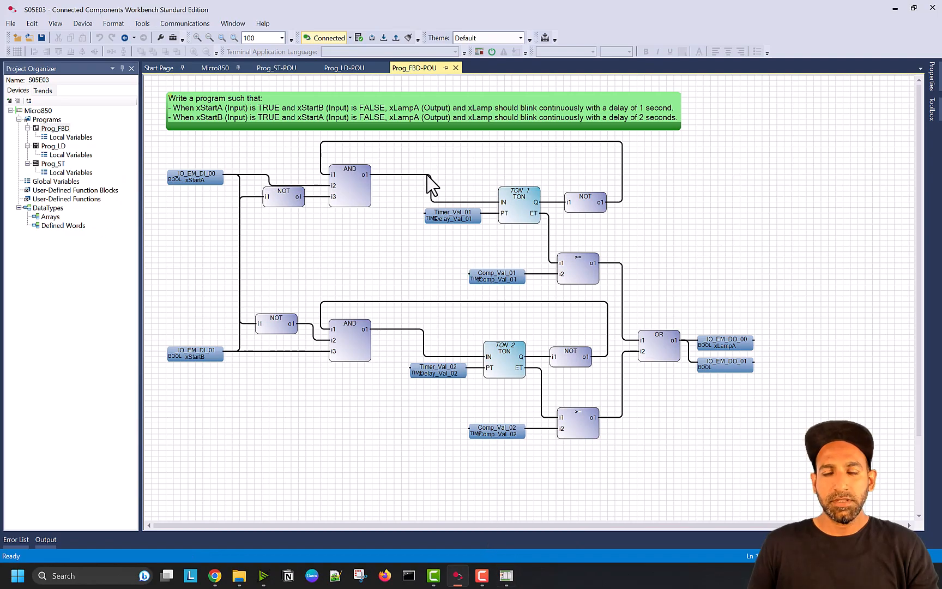
click(215, 67)
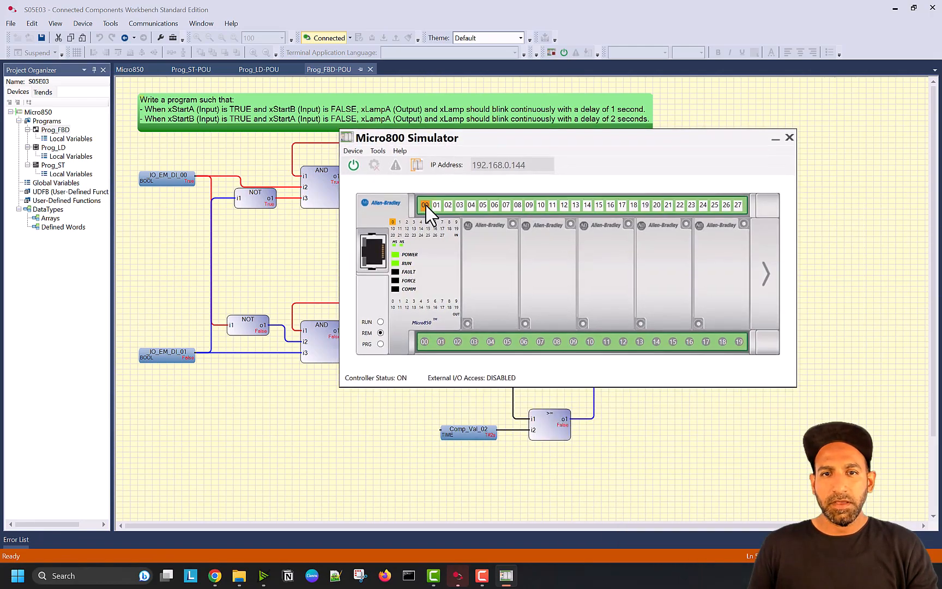
- Turn on simulated input 00 (xStartA) in the Micro800 Simulator
click(435, 205)
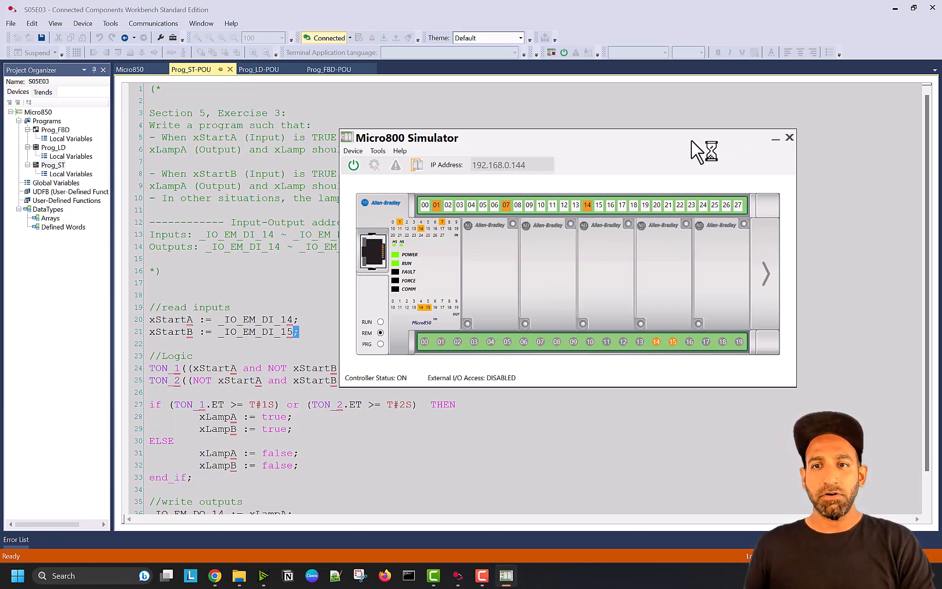
- In Chrome, scroll through PLC Exercises Part 1, then go to the Part 2 page
click(214, 576)
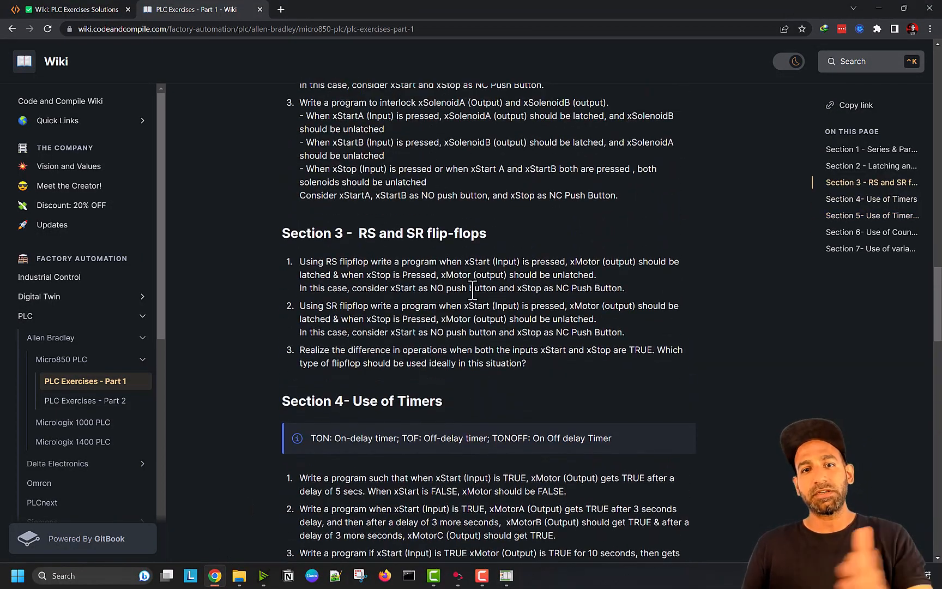
scroll(down, 3)
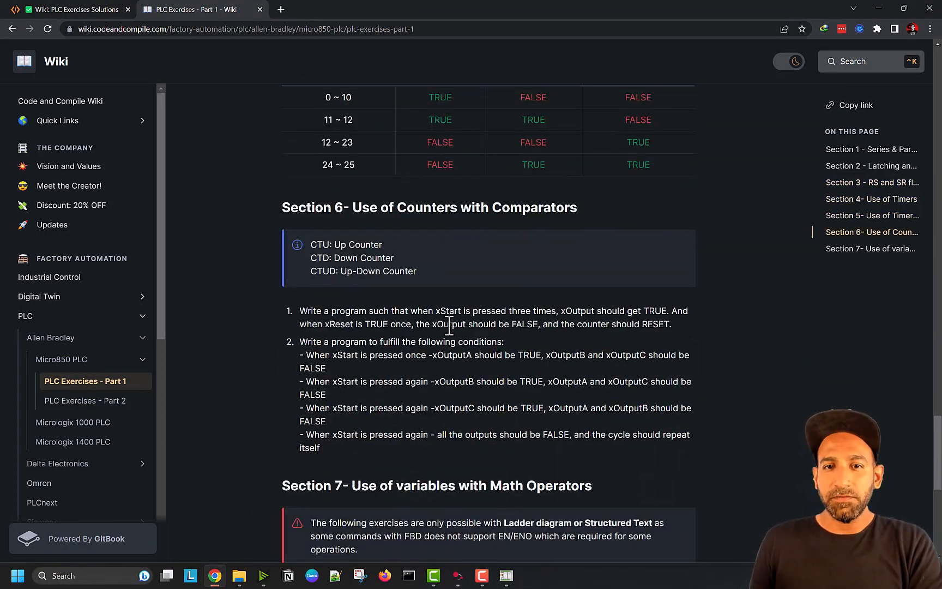
scroll(down, 3)
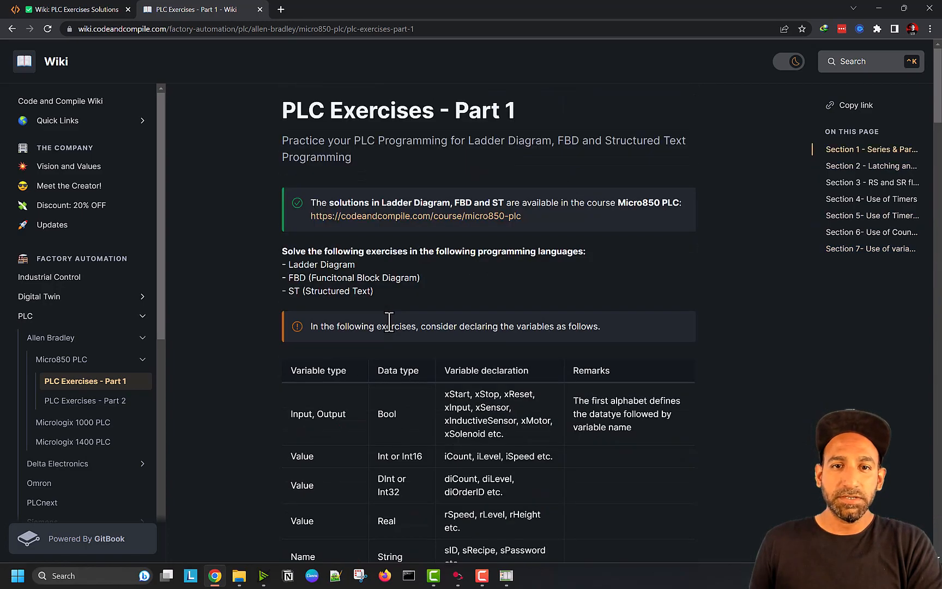
click(84, 400)
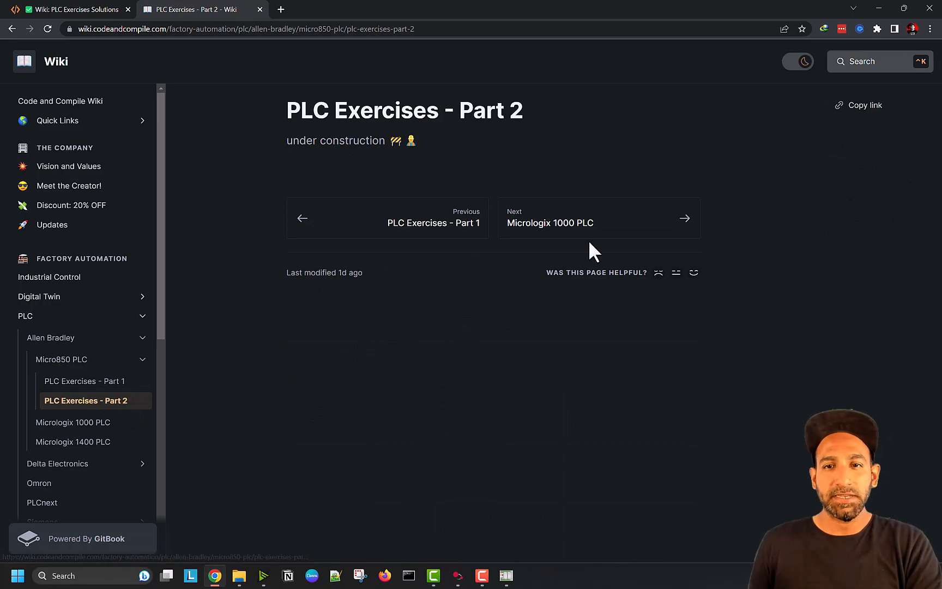
mouse_move(535, 147)
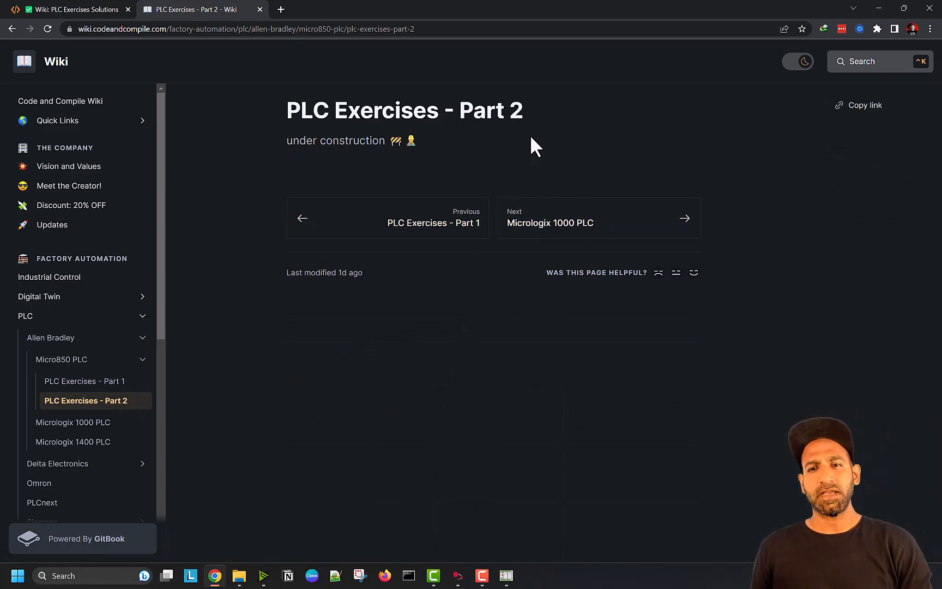